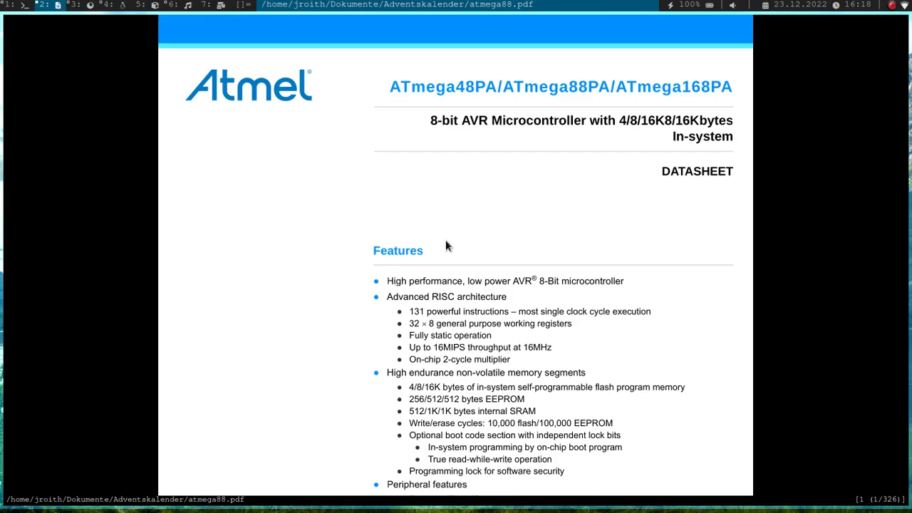
Step: Scroll the datasheet's first page down to the Peripheral Features list with its timers and PWM channels
{"action": "scroll", "scroll_direction": "down", "scroll_amount": 3}
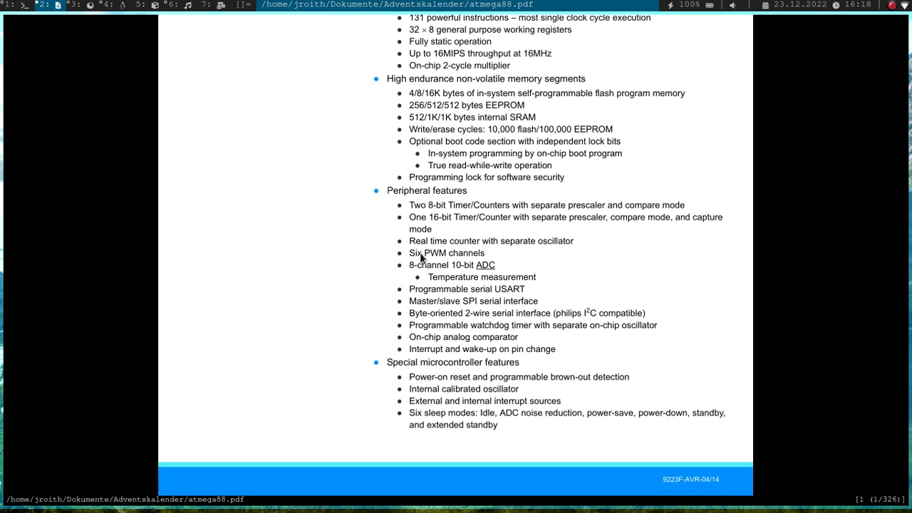
{"action": "mouse_move", "coordinate": [456, 204]}
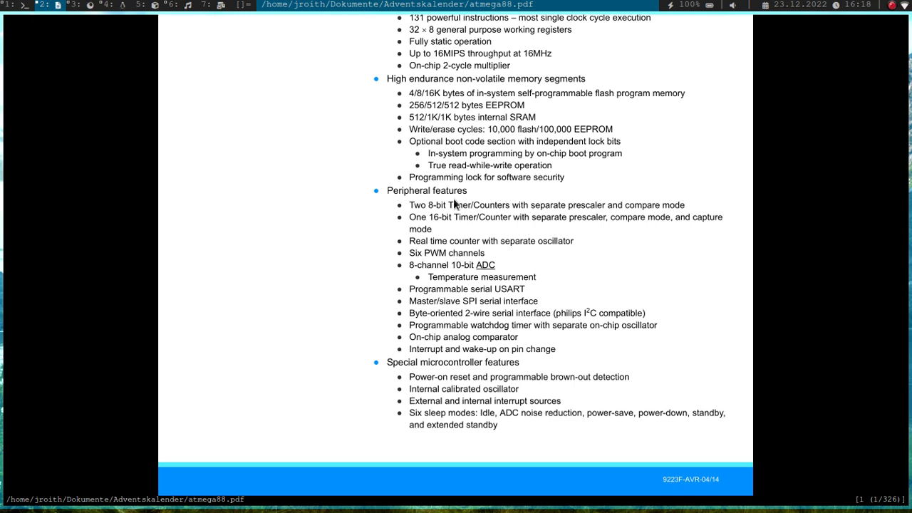
{"action": "mouse_move", "coordinate": [488, 225]}
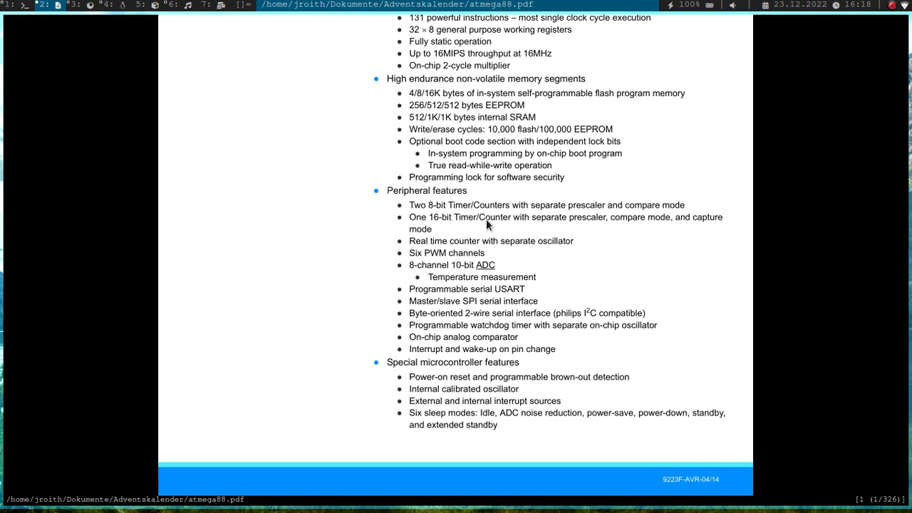
{"action": "mouse_move", "coordinate": [478, 213]}
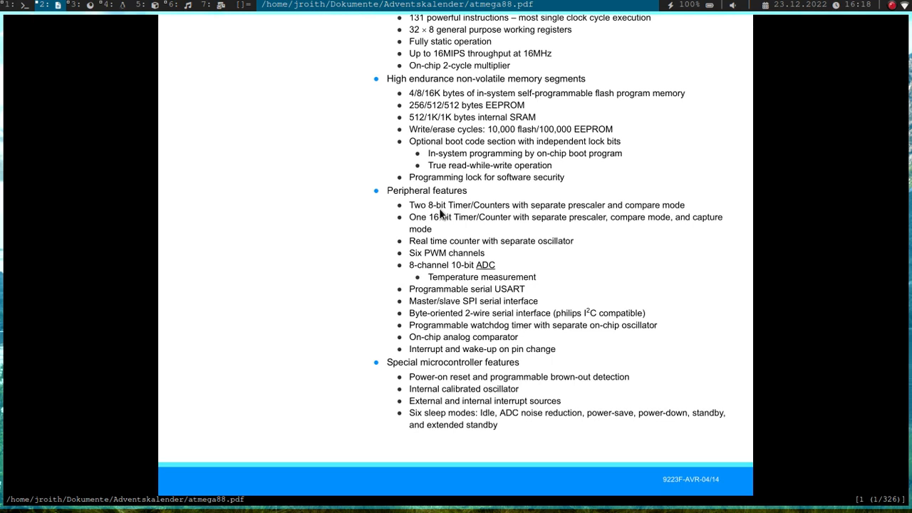
{"action": "mouse_move", "coordinate": [448, 230]}
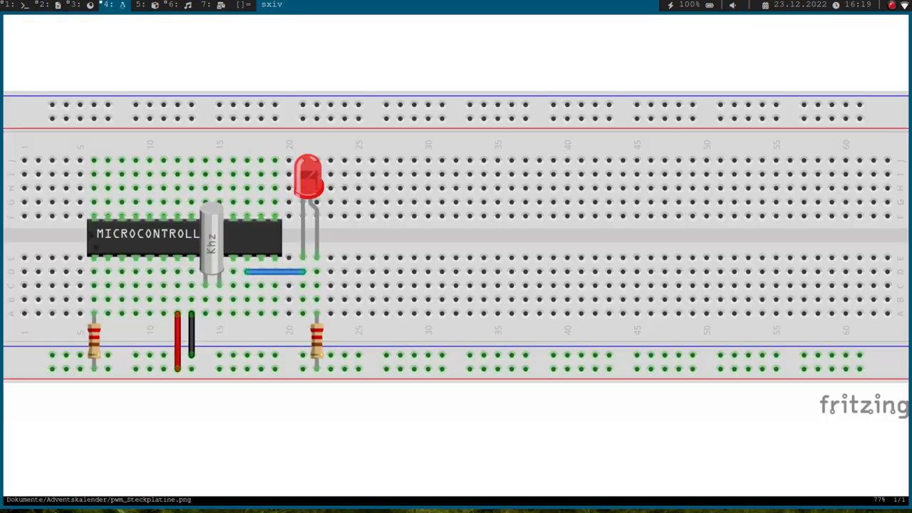
{"action": "mouse_move", "coordinate": [301, 142]}
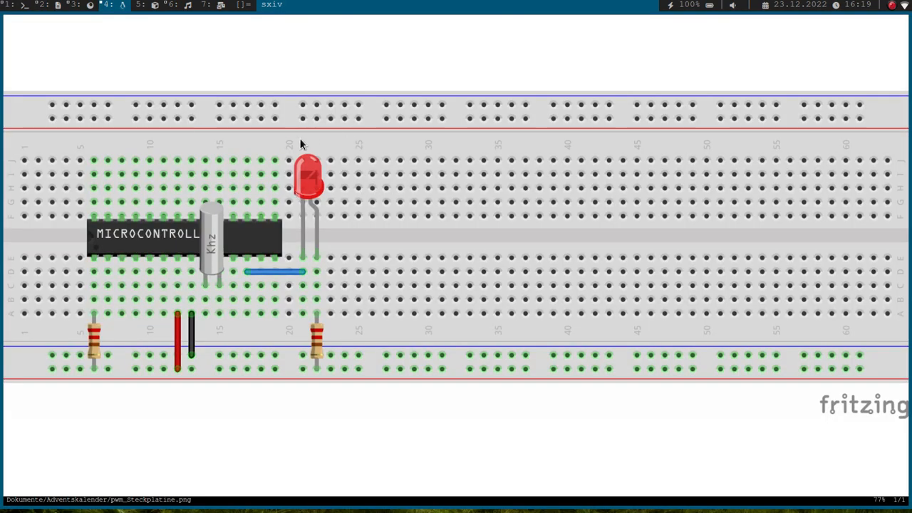
{"action": "mouse_move", "coordinate": [385, 223]}
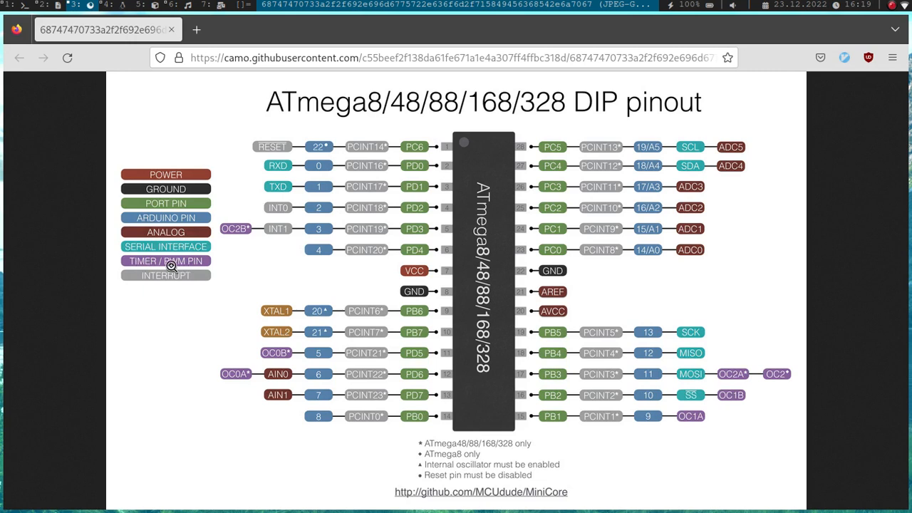
{"action": "mouse_move", "coordinate": [259, 258]}
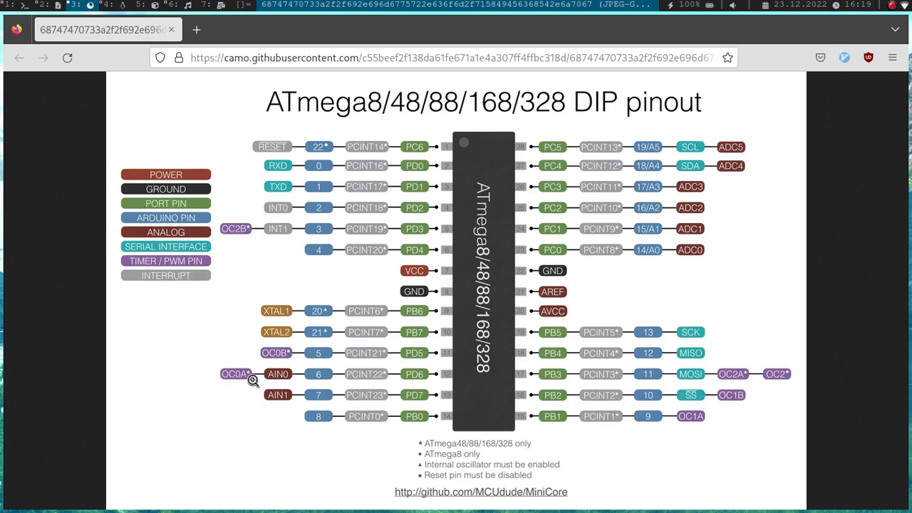
{"action": "mouse_move", "coordinate": [770, 374]}
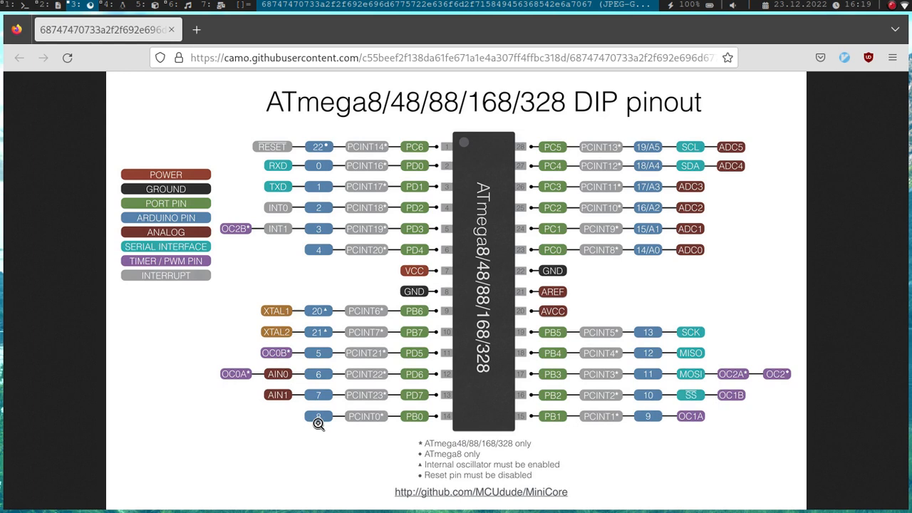
{"action": "mouse_move", "coordinate": [290, 379]}
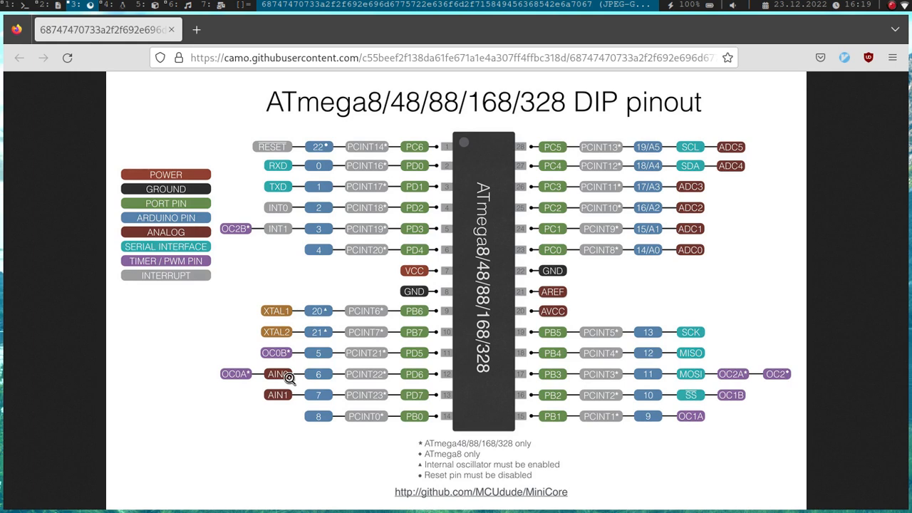
{"action": "mouse_move", "coordinate": [384, 383]}
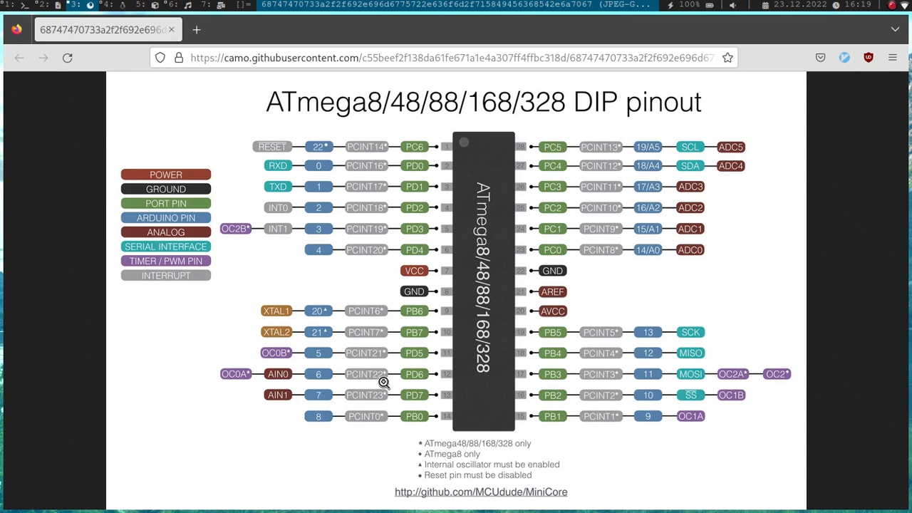
{"action": "mouse_move", "coordinate": [221, 371]}
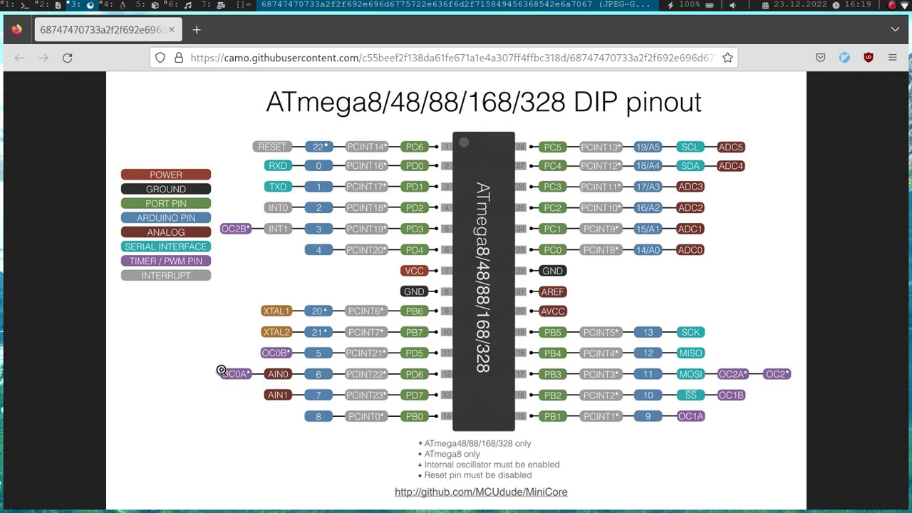
{"action": "mouse_move", "coordinate": [253, 392]}
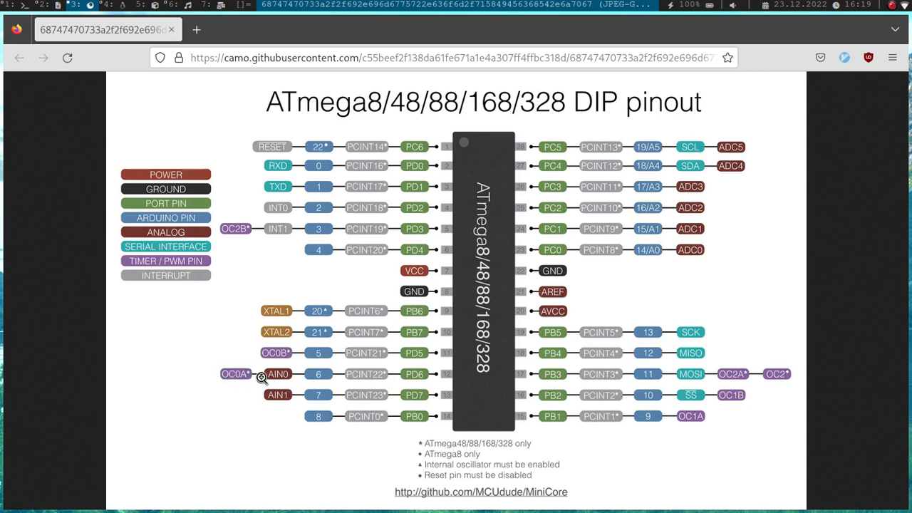
{"action": "mouse_move", "coordinate": [269, 399]}
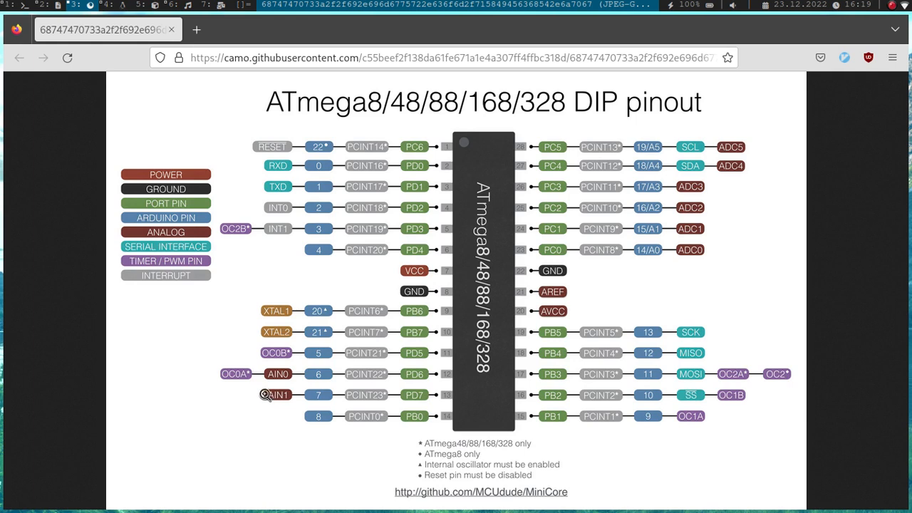
{"action": "mouse_move", "coordinate": [240, 383]}
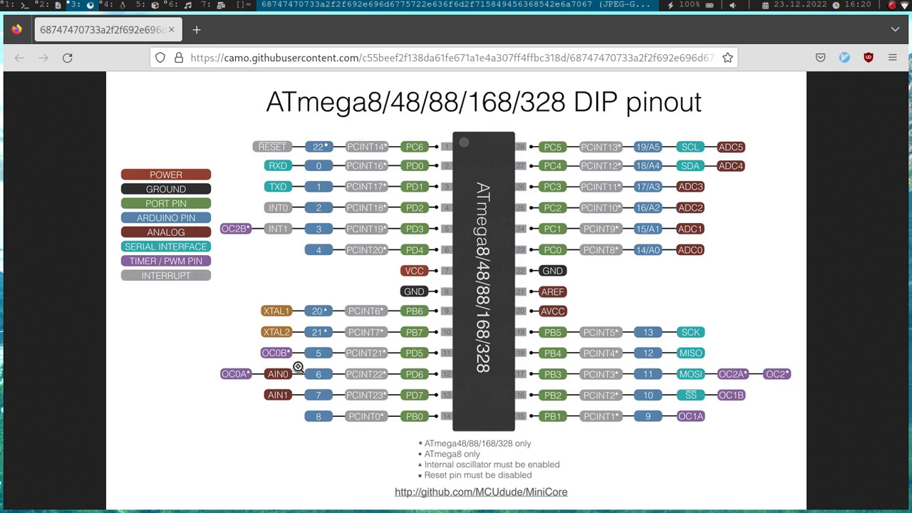
{"action": "mouse_move", "coordinate": [284, 361]}
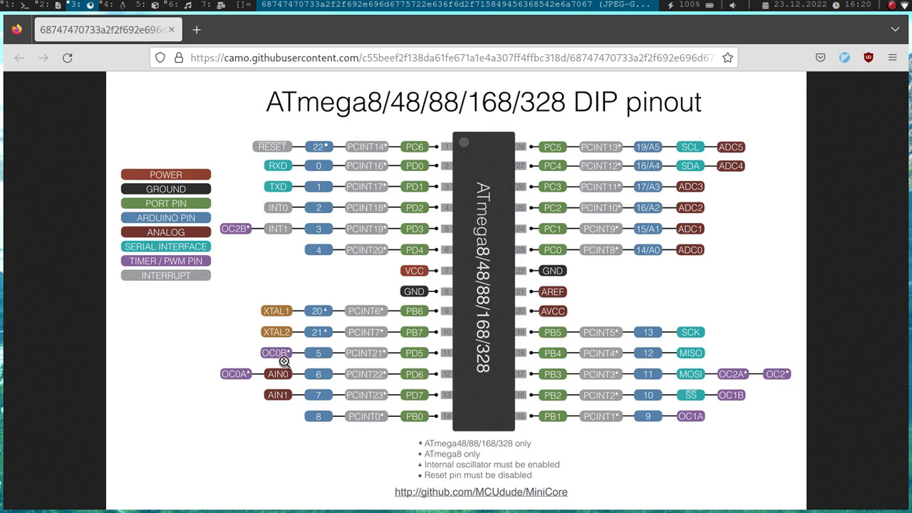
{"action": "mouse_move", "coordinate": [290, 358]}
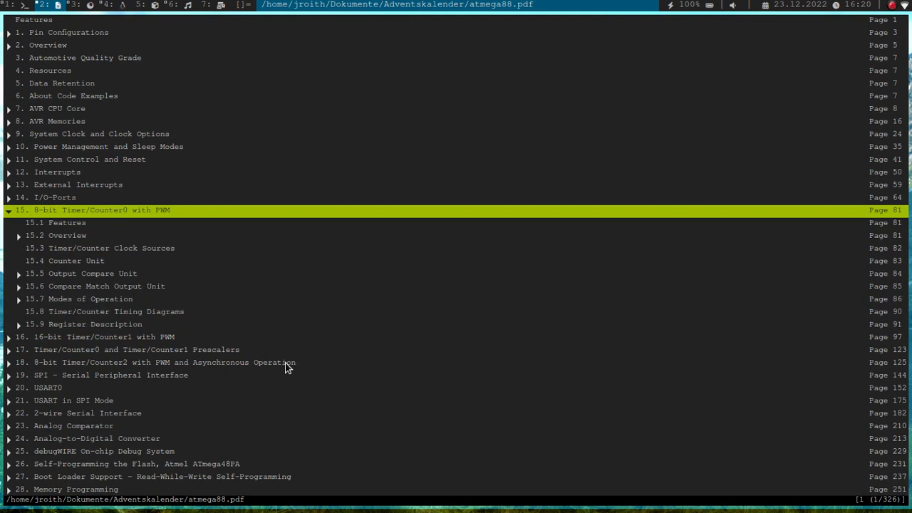
Step: Jump via the outline to 15.9 Register Description and scroll toward Table 15-8
{"action": "key", "text": "Down"}
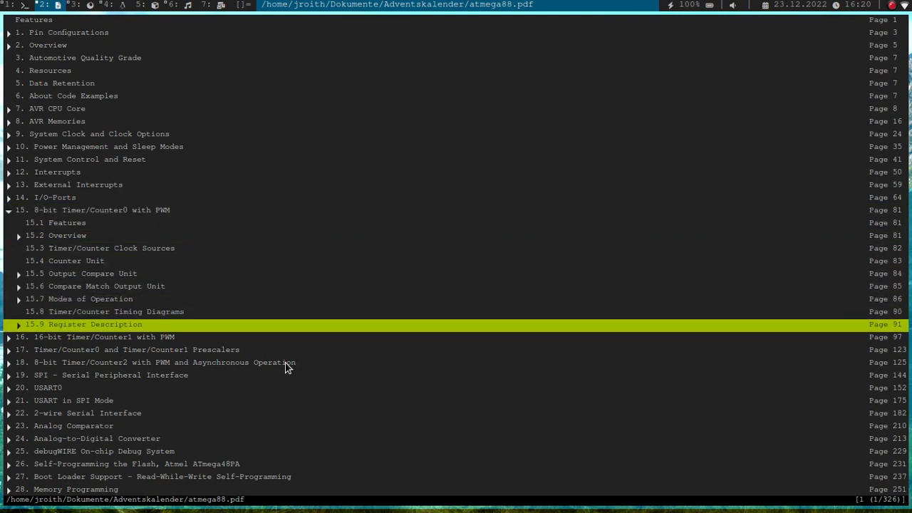
{"action": "left_click", "coordinate": [83, 324]}
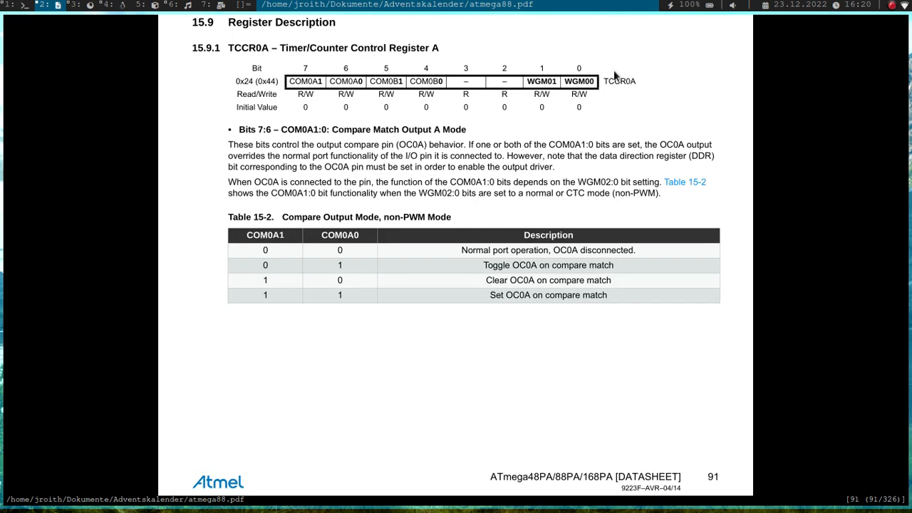
{"action": "scroll", "scroll_direction": "down", "scroll_amount": 3}
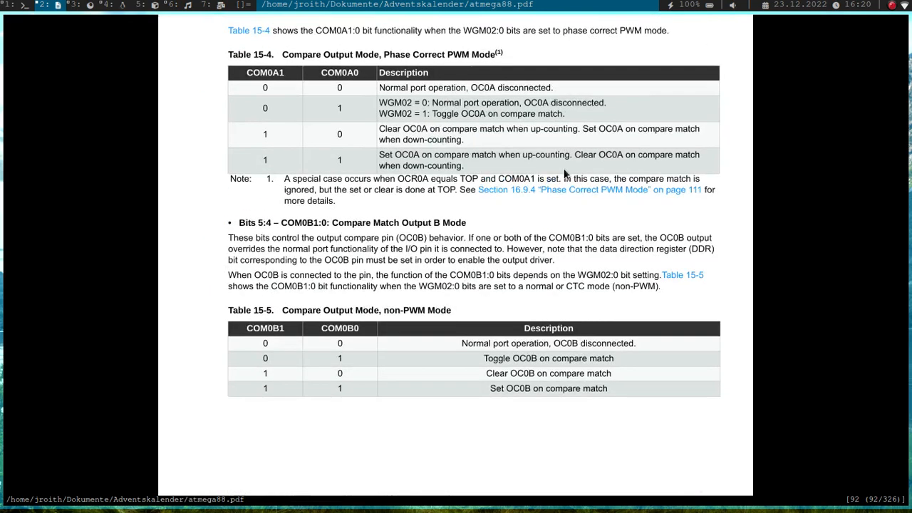
{"action": "scroll", "scroll_direction": "down", "scroll_amount": 3}
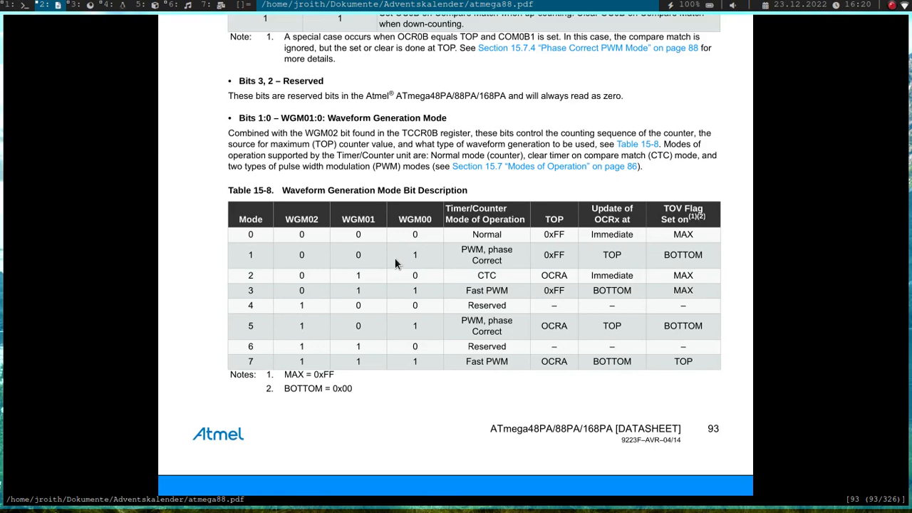
{"action": "mouse_move", "coordinate": [482, 283]}
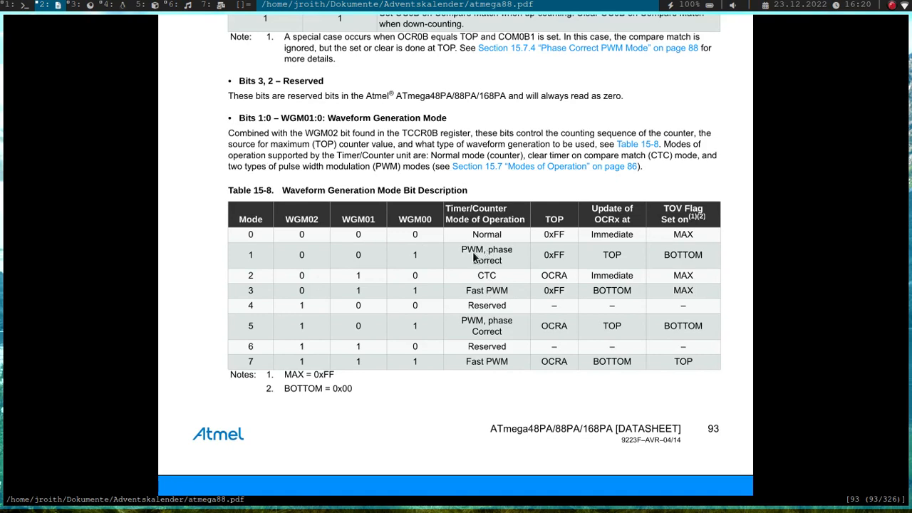
{"action": "mouse_move", "coordinate": [499, 265]}
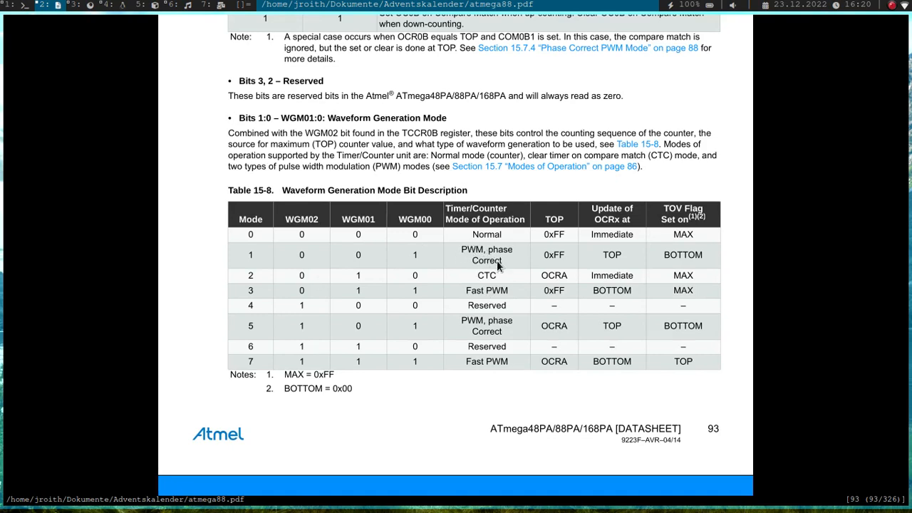
{"action": "mouse_move", "coordinate": [403, 226]}
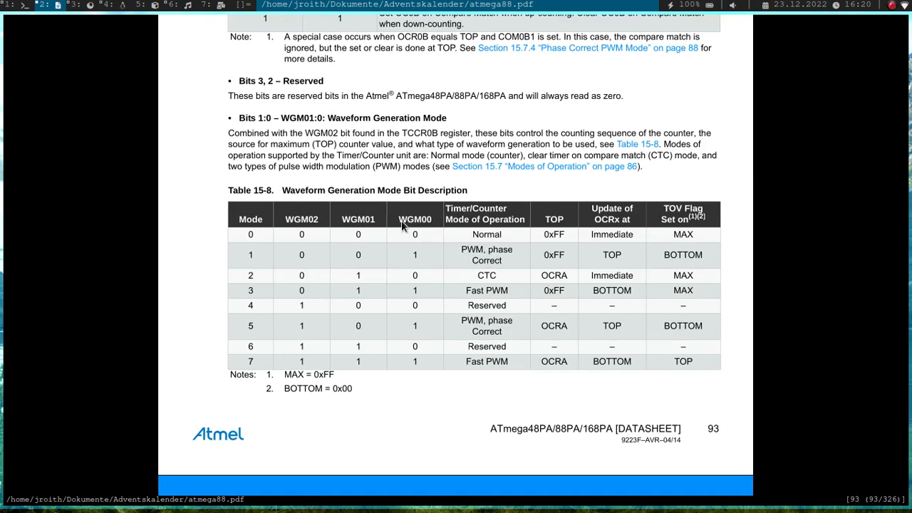
{"action": "mouse_move", "coordinate": [429, 227]}
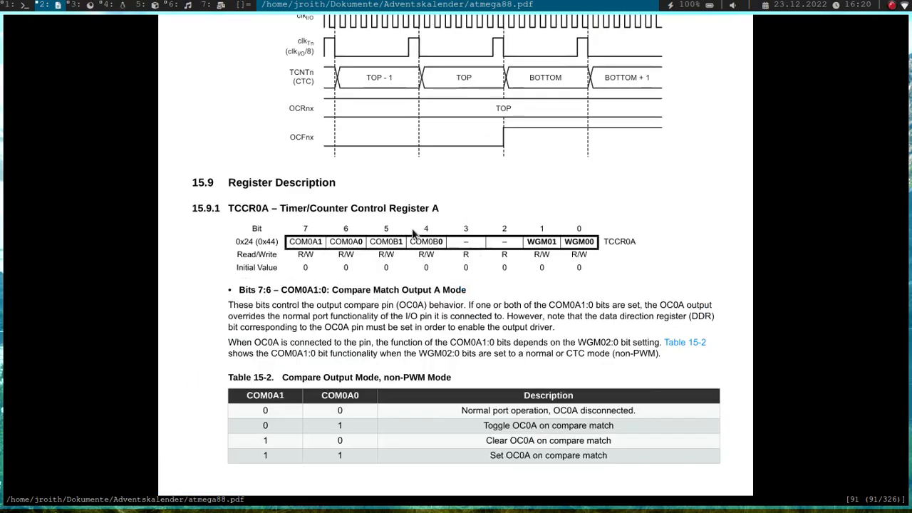
{"action": "mouse_move", "coordinate": [392, 246]}
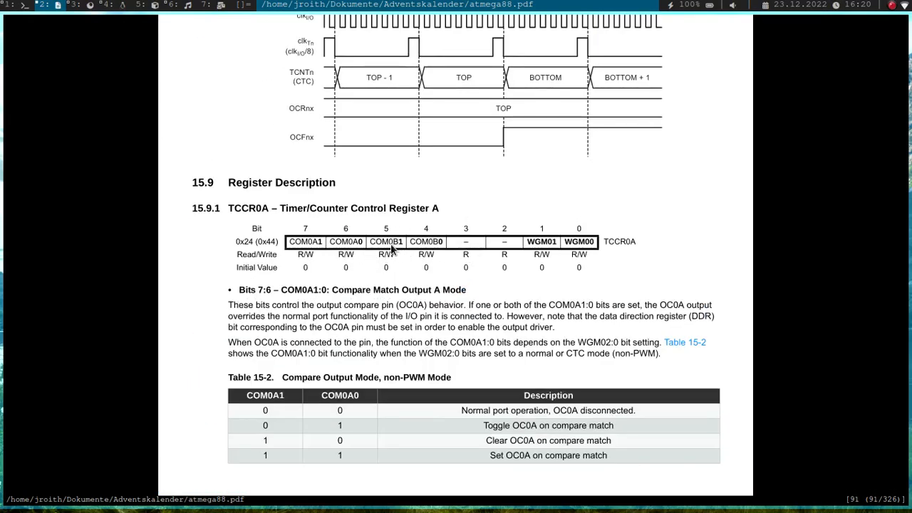
{"action": "mouse_move", "coordinate": [403, 248]}
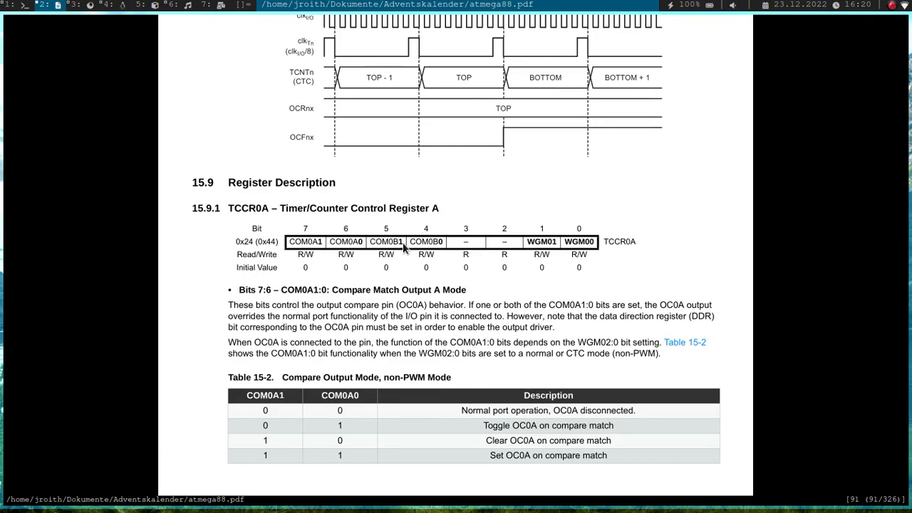
{"action": "mouse_move", "coordinate": [357, 249]}
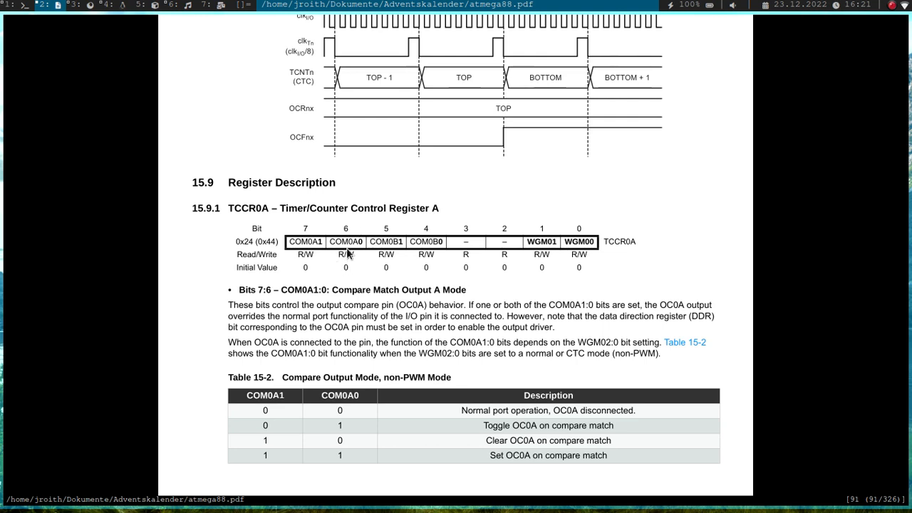
{"action": "mouse_move", "coordinate": [563, 417]}
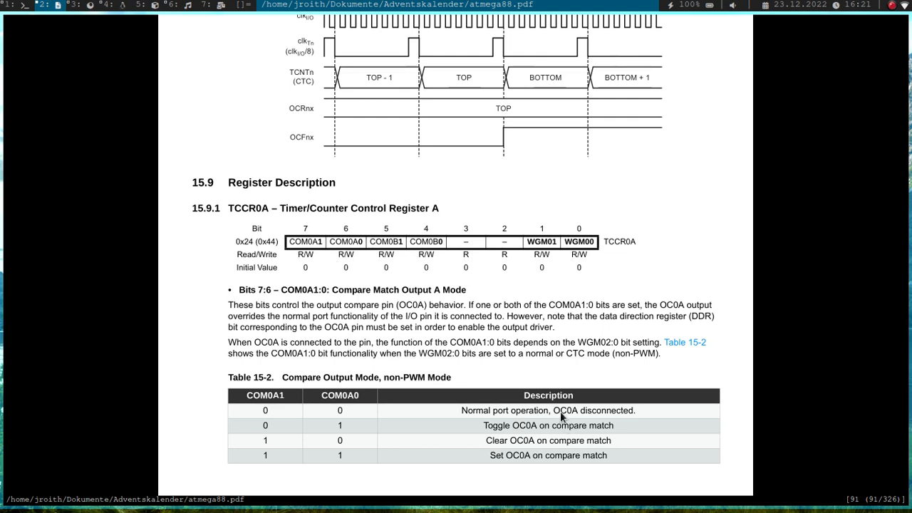
{"action": "mouse_move", "coordinate": [567, 410]}
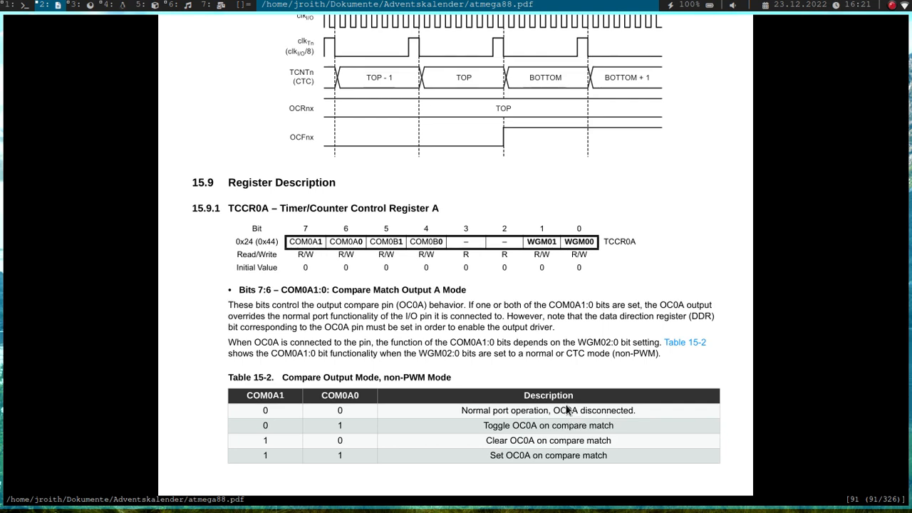
{"action": "mouse_move", "coordinate": [337, 410]}
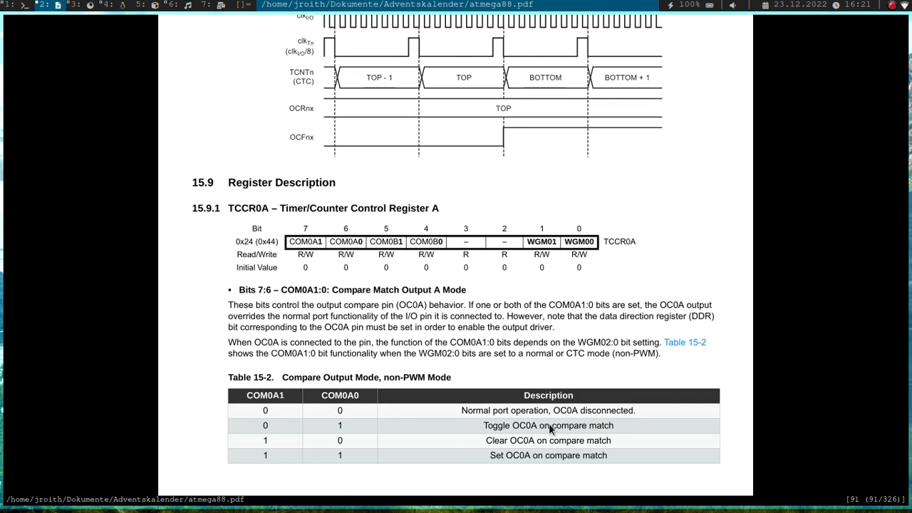
{"action": "mouse_move", "coordinate": [605, 418]}
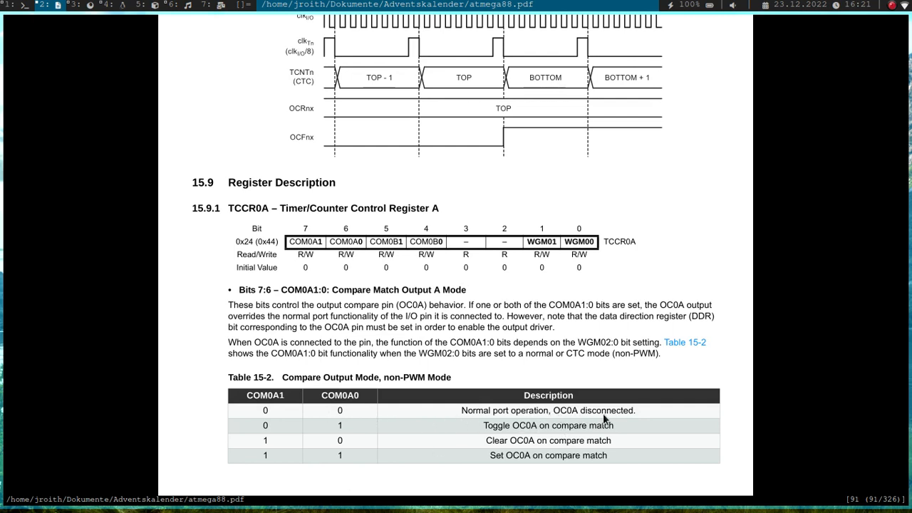
{"action": "mouse_move", "coordinate": [591, 417]}
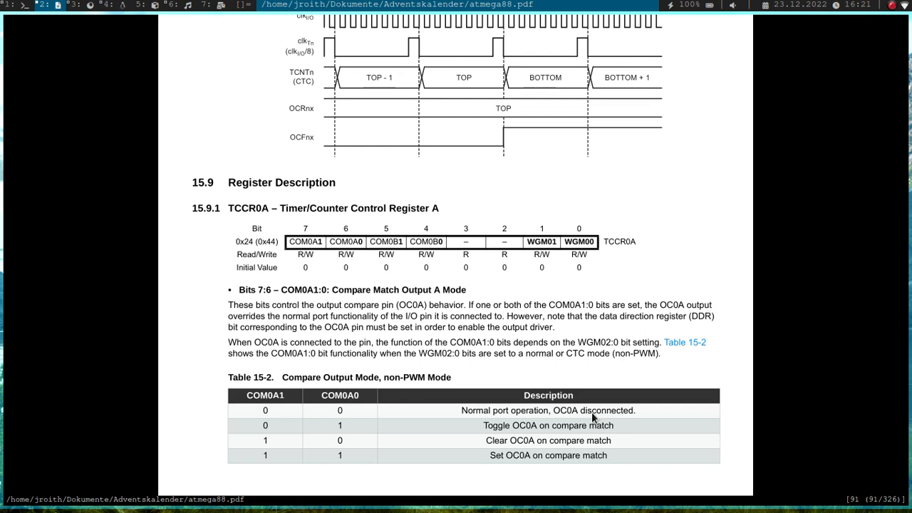
{"action": "mouse_move", "coordinate": [617, 420]}
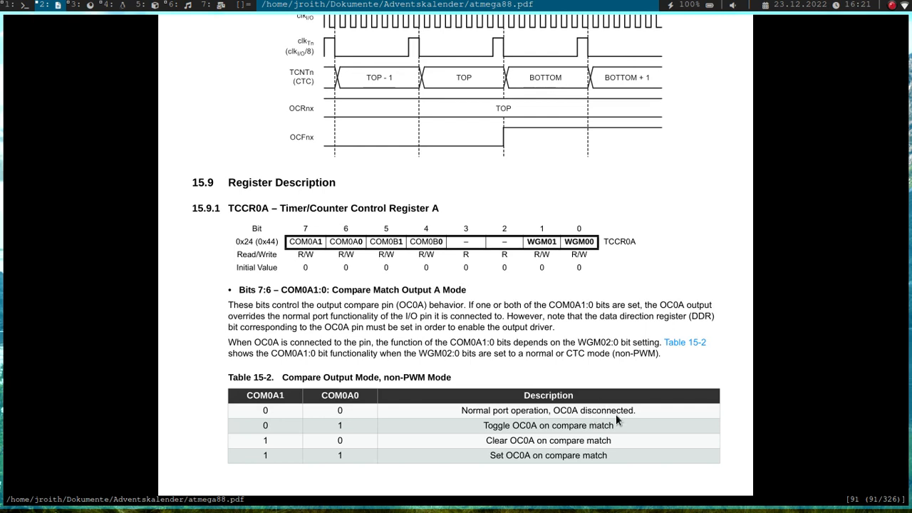
{"action": "mouse_move", "coordinate": [289, 428]}
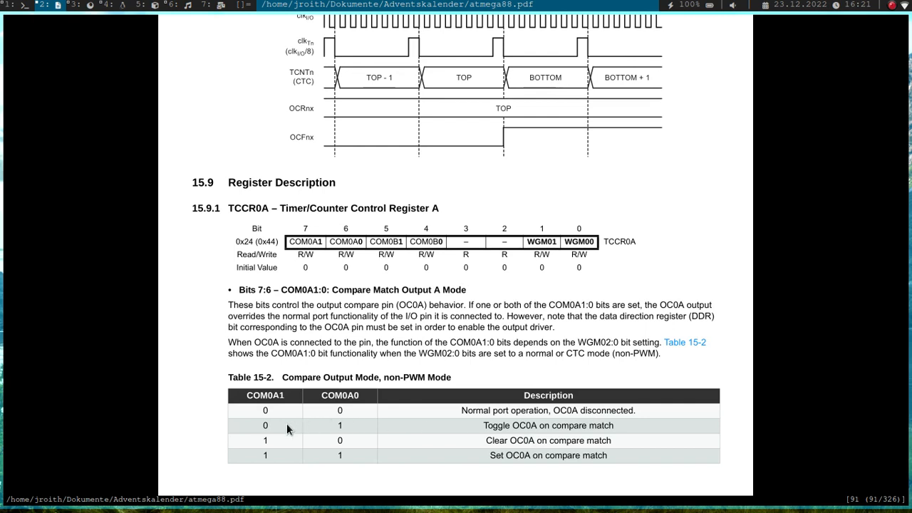
{"action": "mouse_move", "coordinate": [310, 413]}
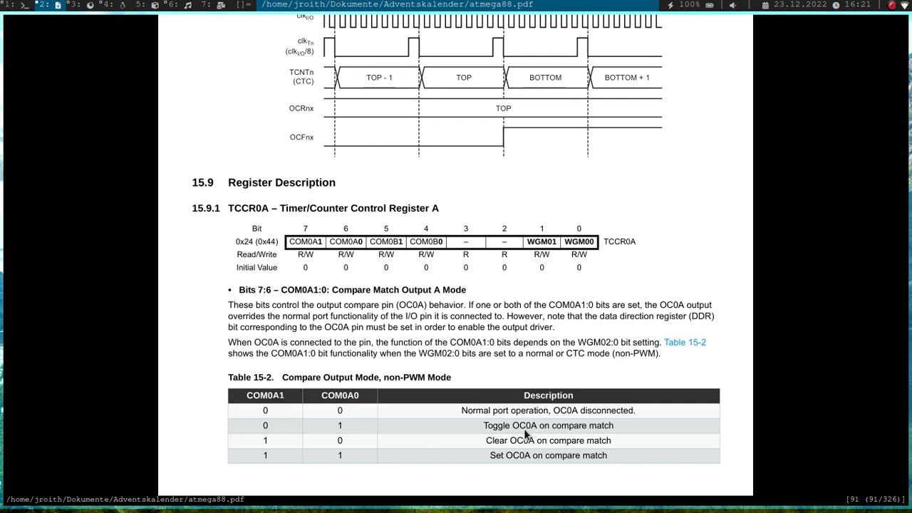
{"action": "mouse_move", "coordinate": [328, 450]}
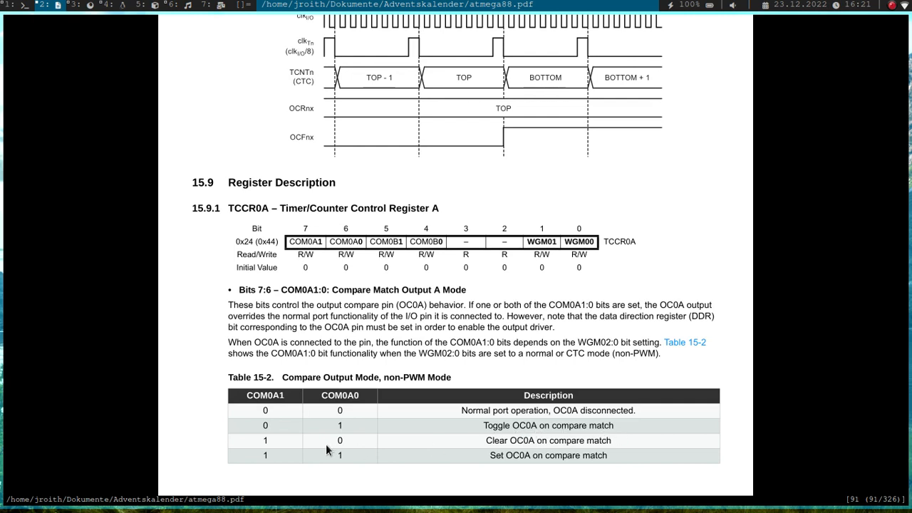
{"action": "mouse_move", "coordinate": [482, 444]}
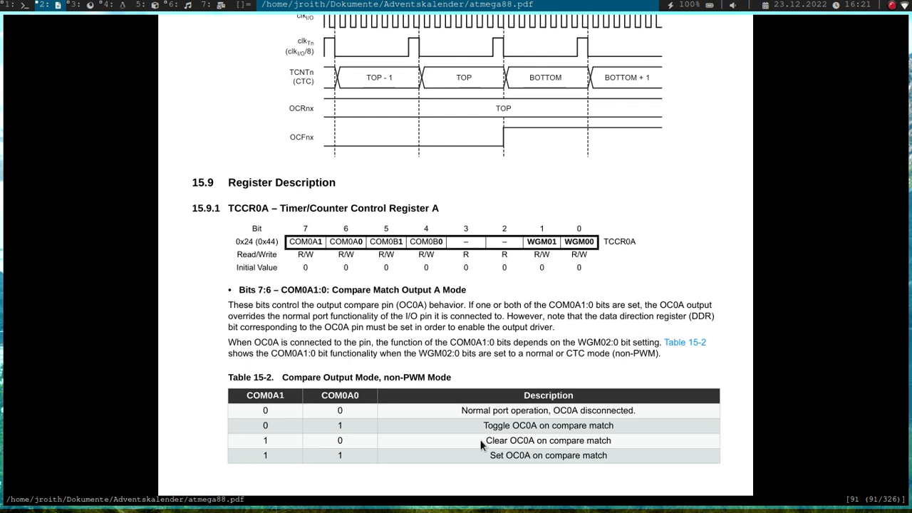
{"action": "mouse_move", "coordinate": [531, 447]}
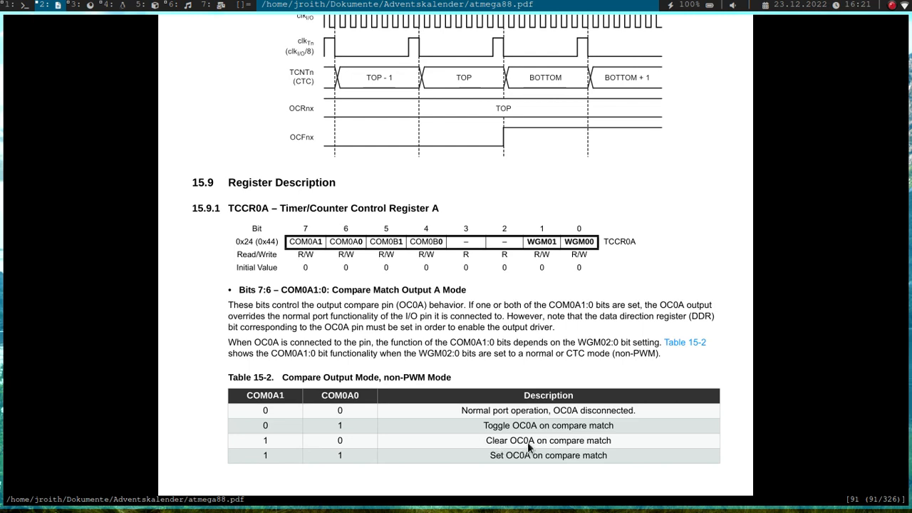
{"action": "mouse_move", "coordinate": [296, 420]}
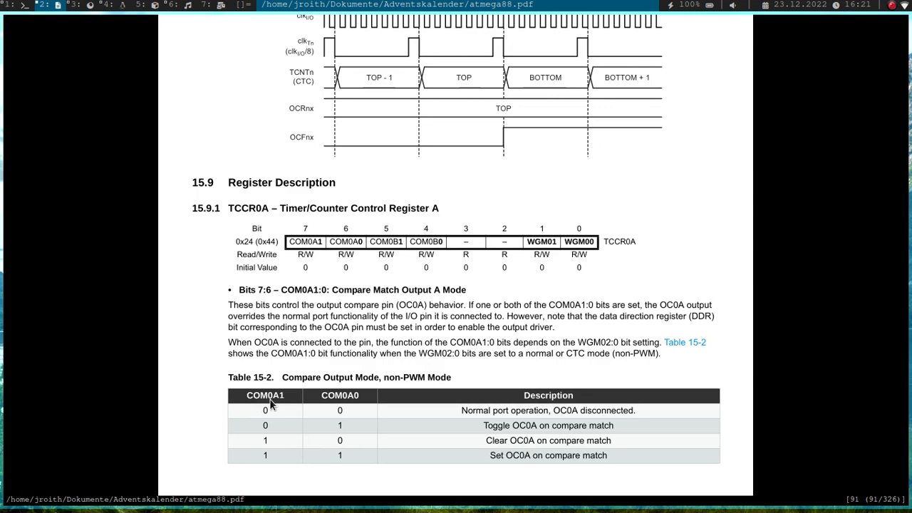
{"action": "mouse_move", "coordinate": [276, 401]}
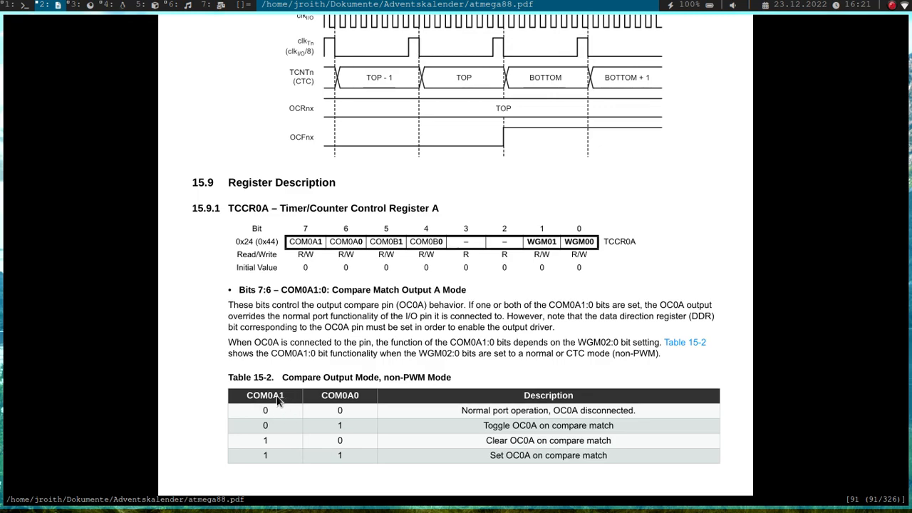
Step: Scroll past Tables 15-2 and 15-3 down to Table 15-8 on page 93
{"action": "scroll", "scroll_direction": "down", "scroll_amount": 3}
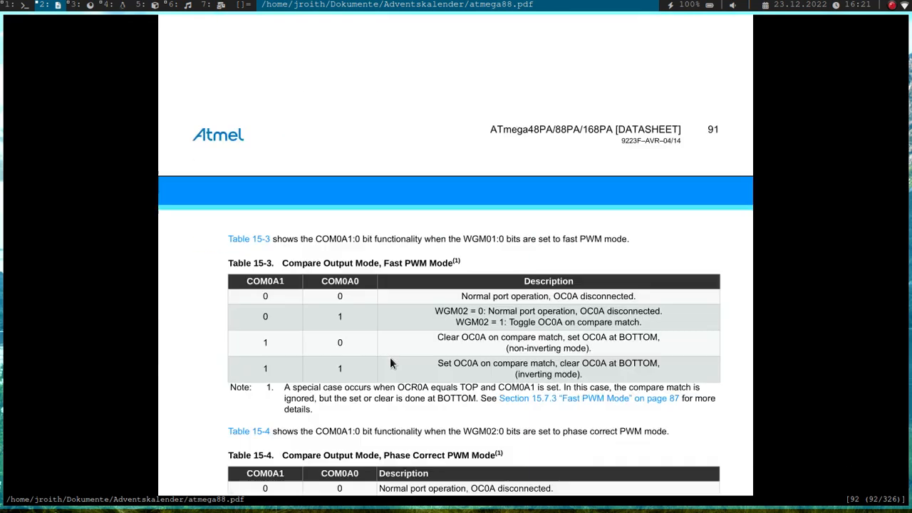
{"action": "scroll", "scroll_direction": "down", "scroll_amount": 3}
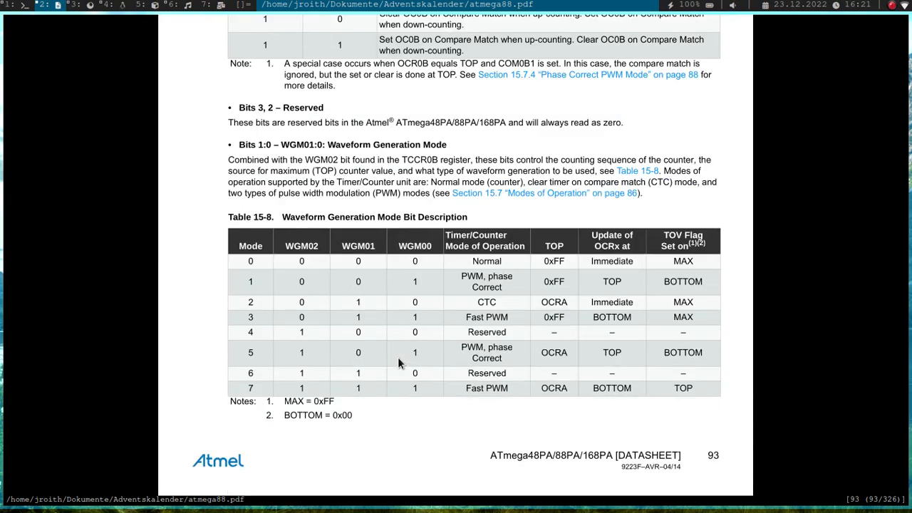
Step: Scroll past 15.9.2 TCCR0B to Table 15-9 Clock Select Bit Description on page 94
{"action": "scroll", "scroll_direction": "down", "scroll_amount": 3}
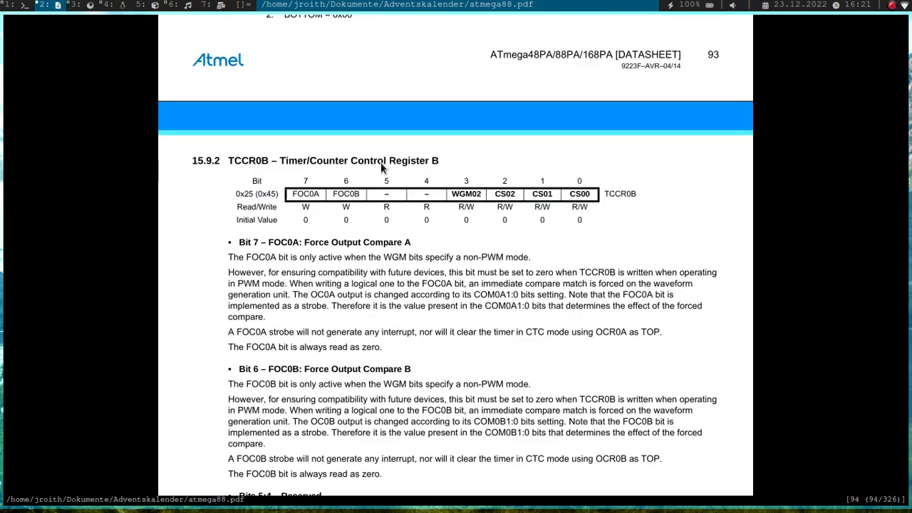
{"action": "mouse_move", "coordinate": [564, 187]}
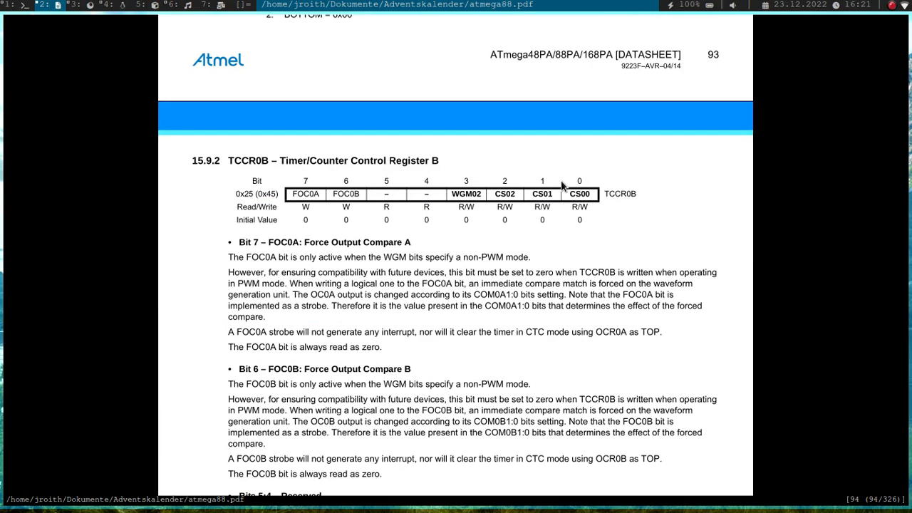
{"action": "mouse_move", "coordinate": [588, 200]}
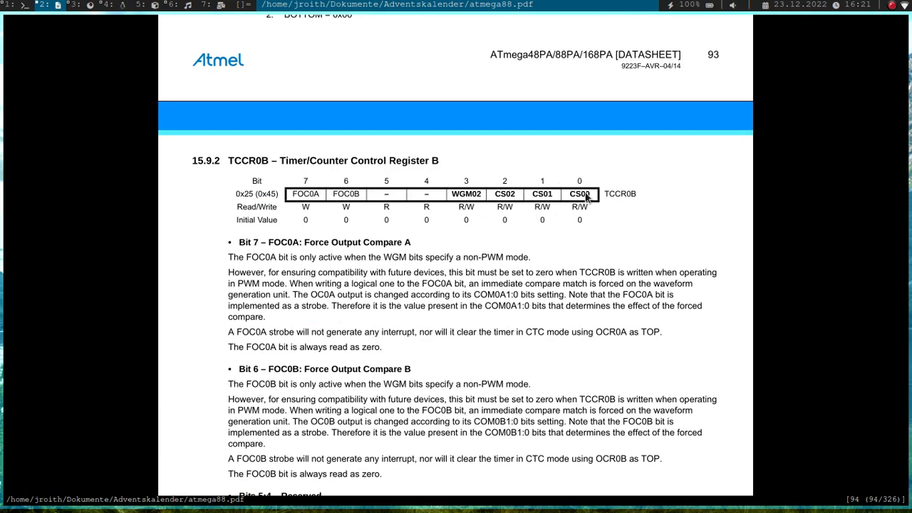
{"action": "mouse_move", "coordinate": [556, 200]}
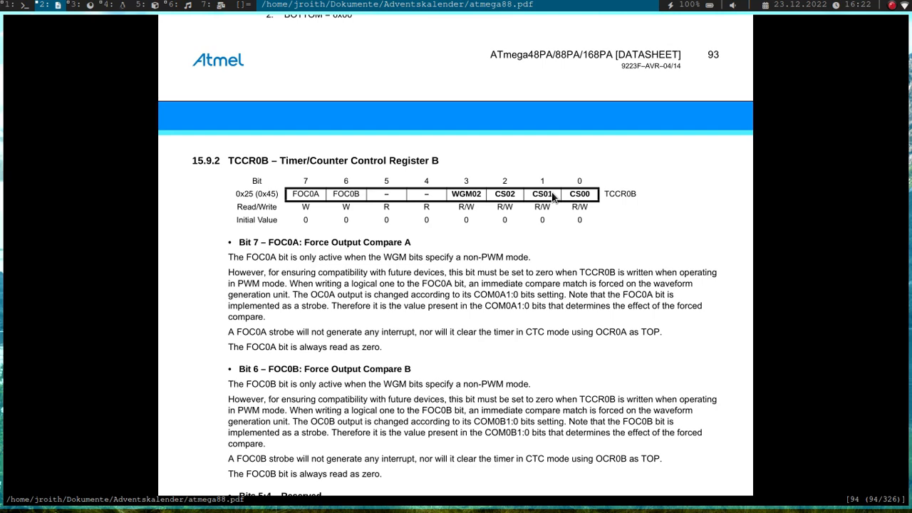
{"action": "scroll", "scroll_direction": "down", "scroll_amount": 3}
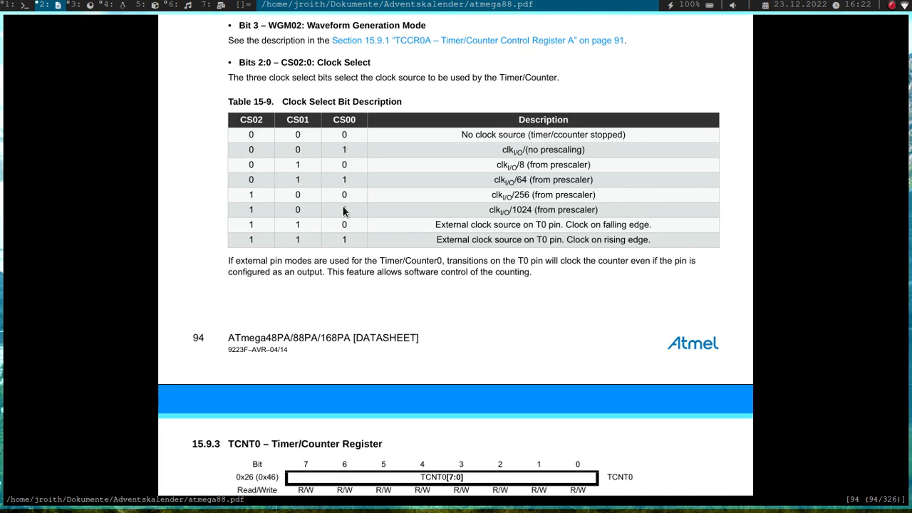
{"action": "mouse_move", "coordinate": [515, 215]}
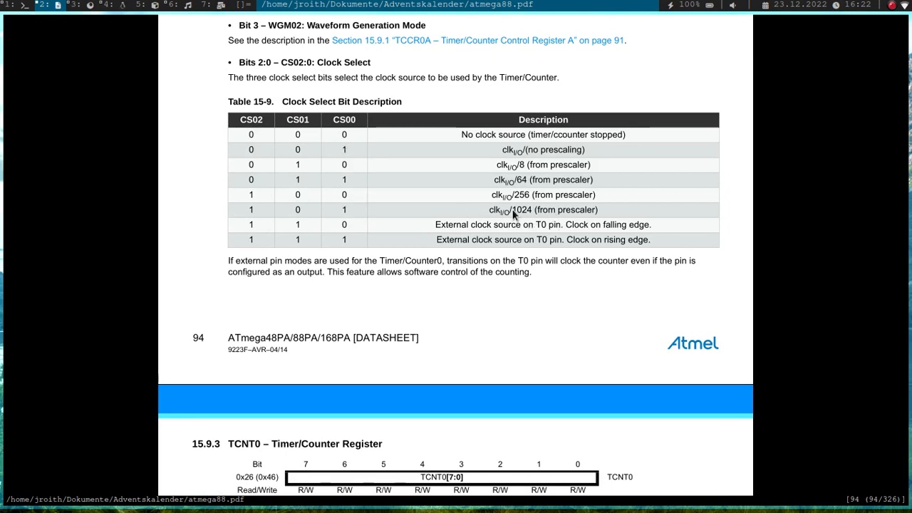
{"action": "mouse_move", "coordinate": [528, 281]}
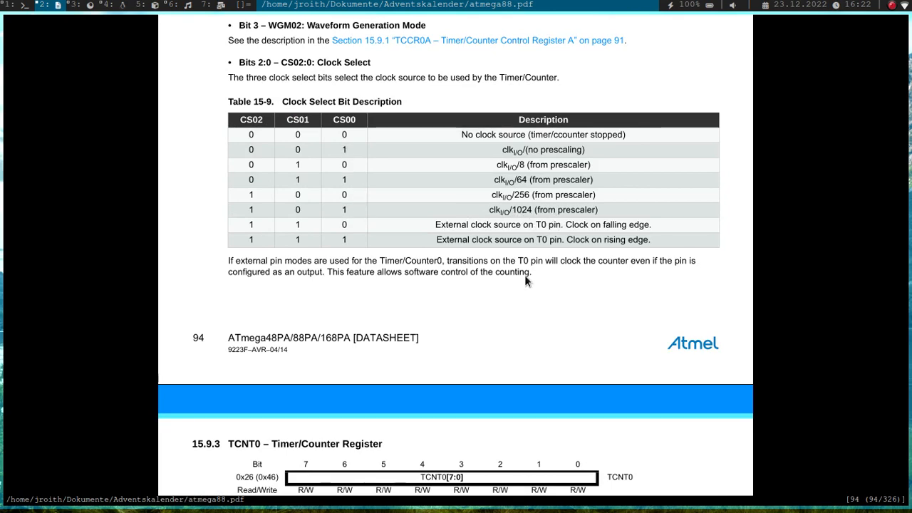
Step: Scroll to page 95 showing the TCNT0, OCR0A, OCR0B and TIMSK0 register descriptions
{"action": "scroll", "scroll_direction": "down", "scroll_amount": 3}
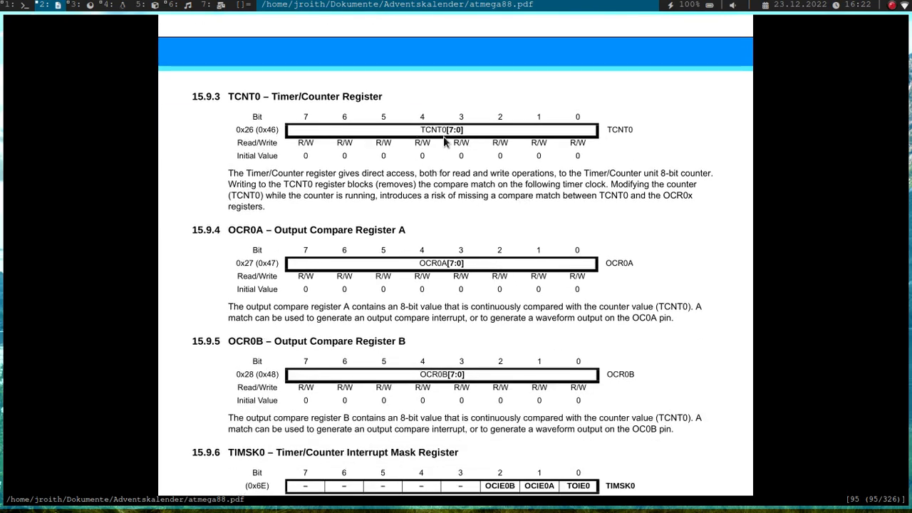
{"action": "scroll", "scroll_direction": "down", "scroll_amount": 3}
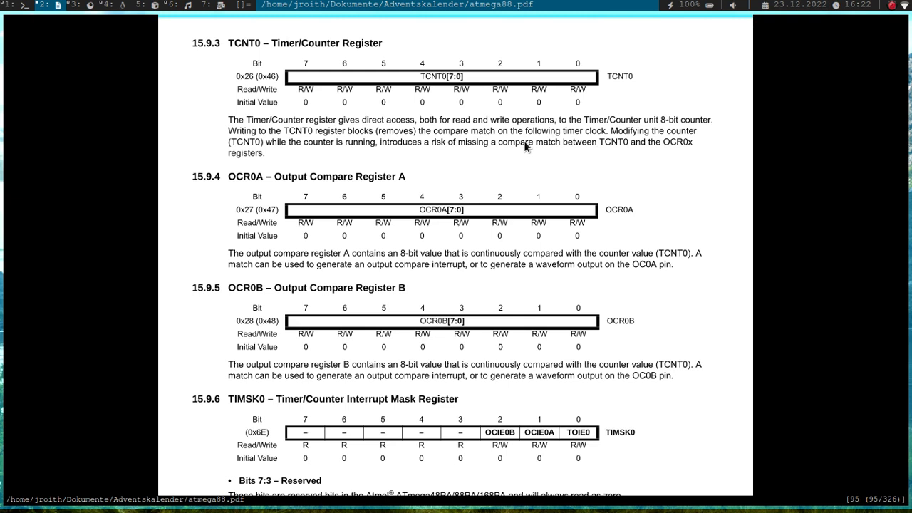
{"action": "mouse_move", "coordinate": [422, 176]}
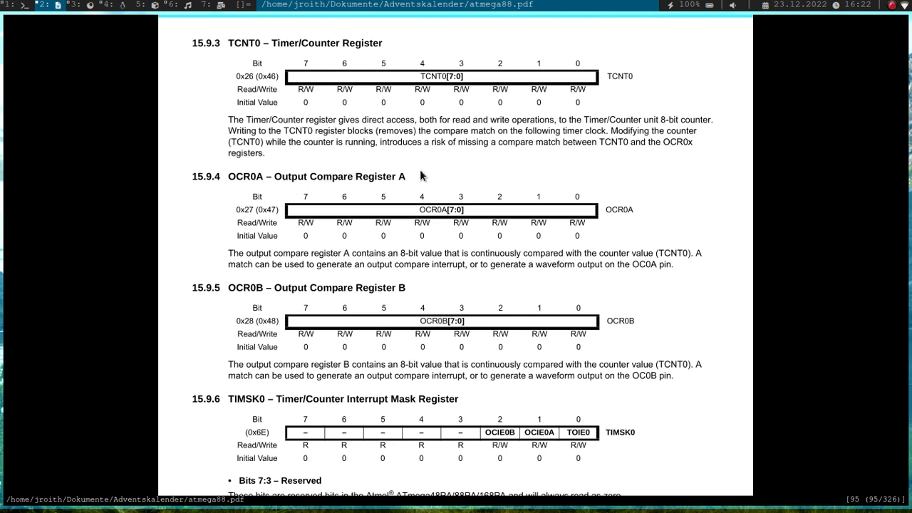
{"action": "mouse_move", "coordinate": [427, 207]}
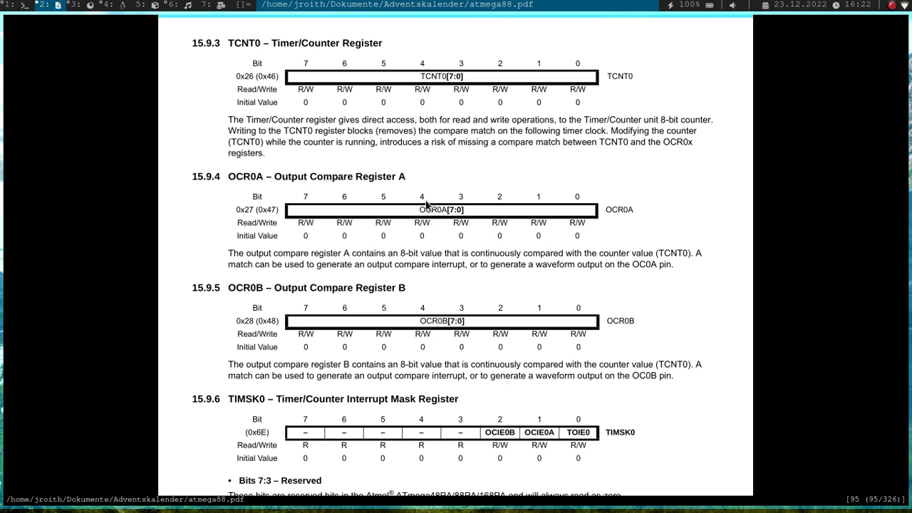
{"action": "mouse_move", "coordinate": [459, 209]}
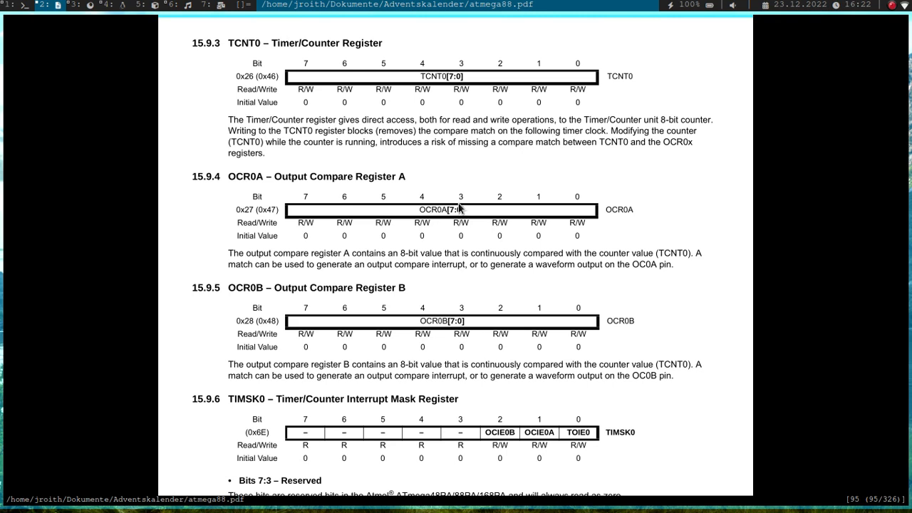
{"action": "mouse_move", "coordinate": [520, 200]}
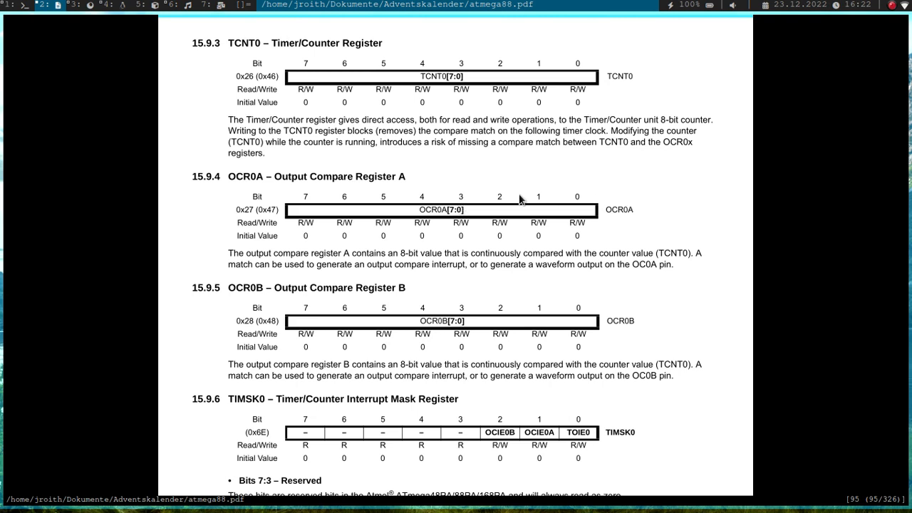
{"action": "mouse_move", "coordinate": [437, 220]}
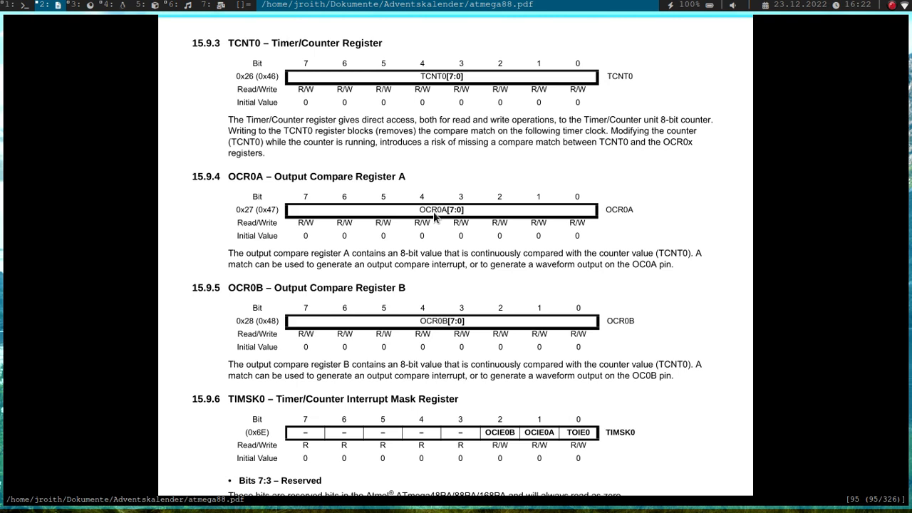
{"action": "mouse_move", "coordinate": [451, 214]}
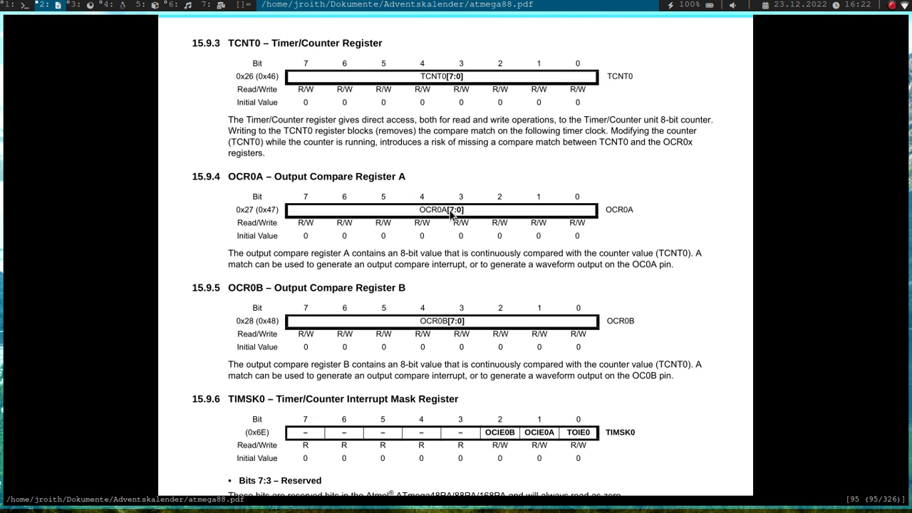
{"action": "mouse_move", "coordinate": [446, 214]}
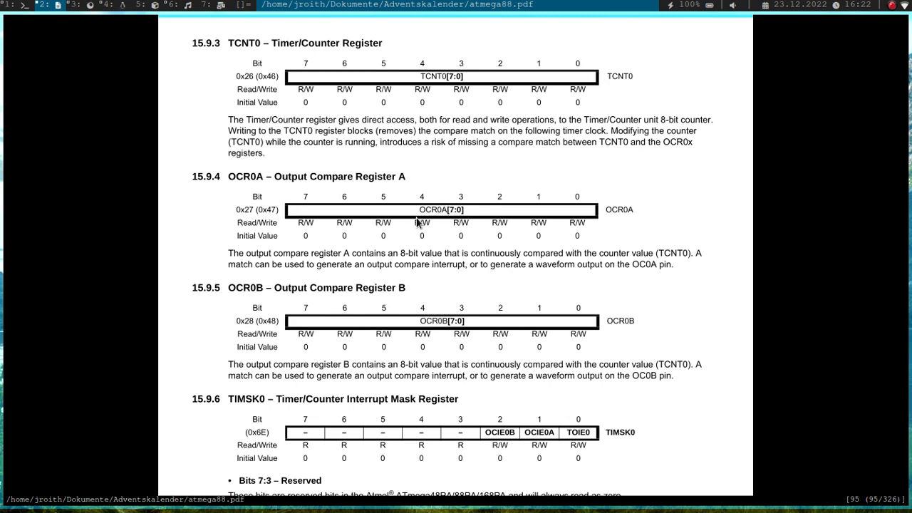
{"action": "mouse_move", "coordinate": [453, 219]}
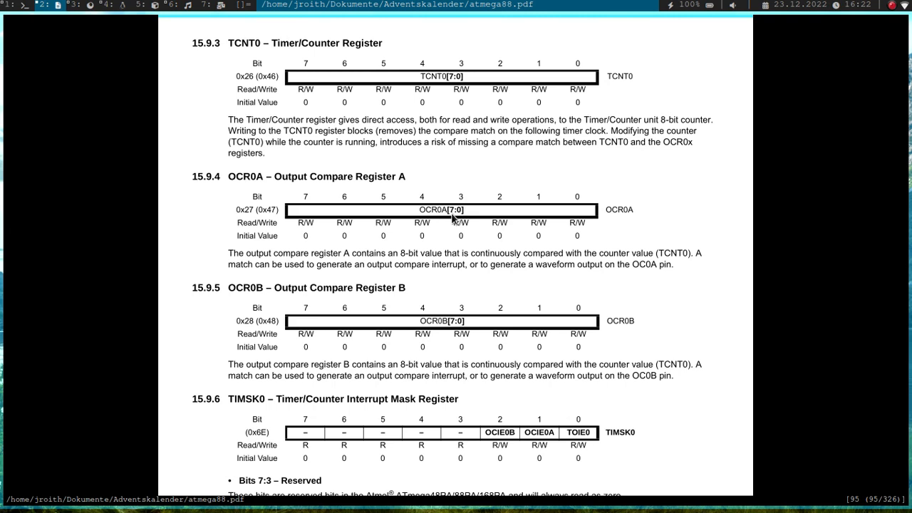
{"action": "mouse_move", "coordinate": [472, 209]}
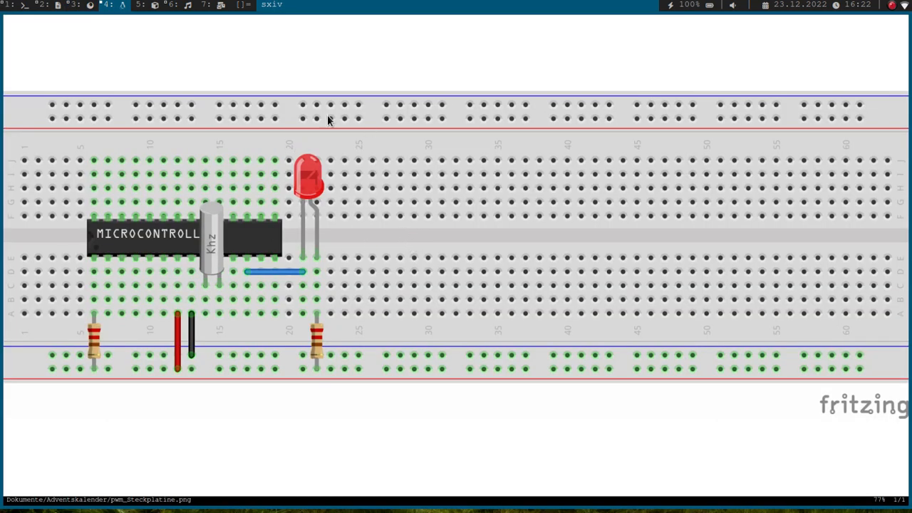
{"action": "mouse_move", "coordinate": [345, 176]}
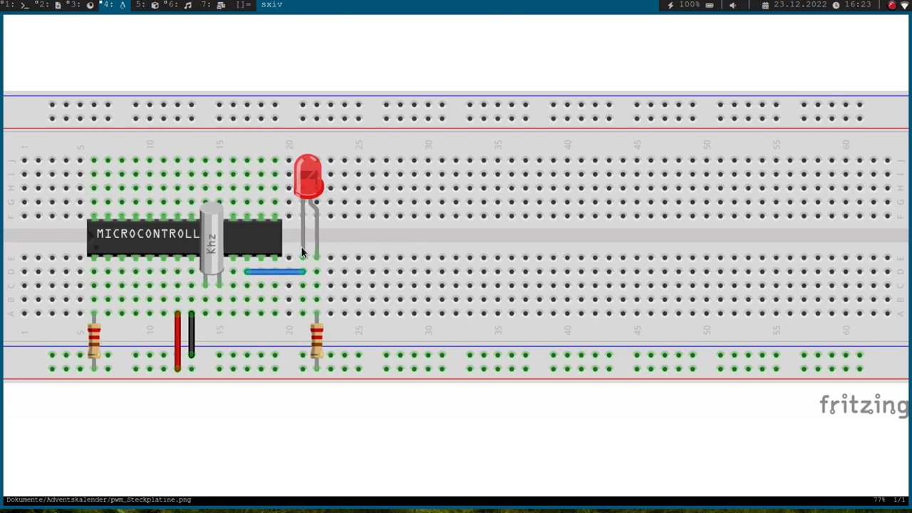
{"action": "mouse_move", "coordinate": [332, 246]}
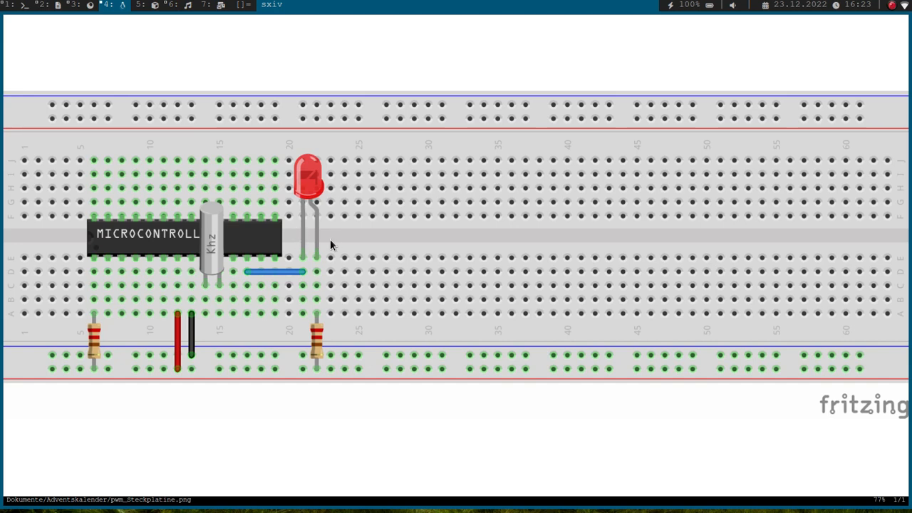
{"action": "mouse_move", "coordinate": [329, 244]}
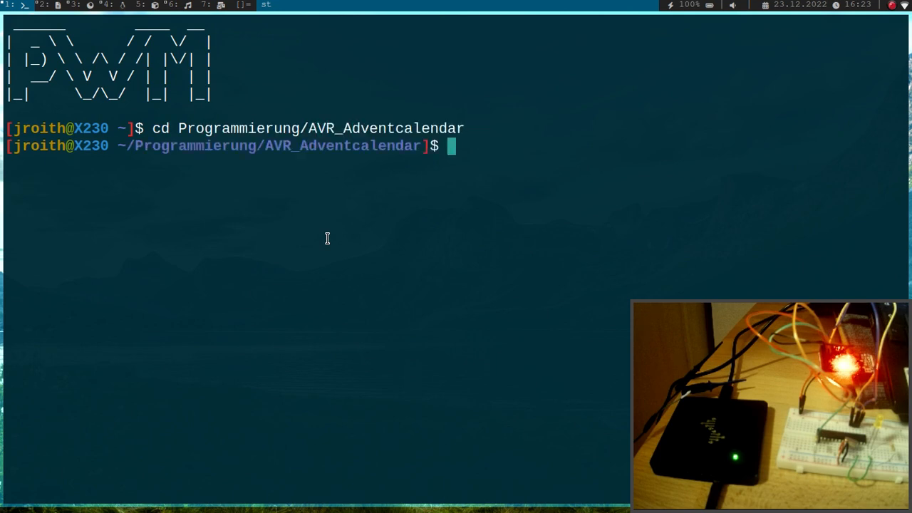
Step: Copy 05_LED into a new 23_PWM folder and open its Makefile in vim
{"action": "type", "text": "ls"}
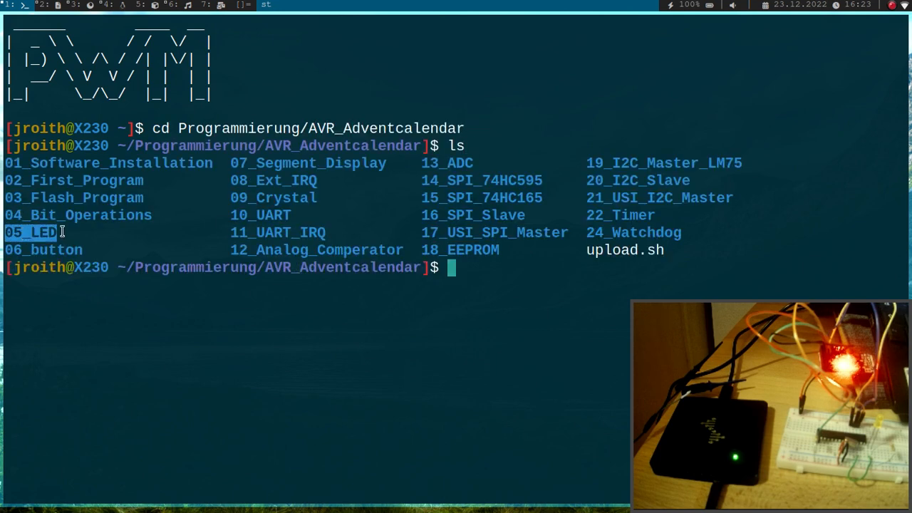
{"action": "type", "text": "cp -r"}
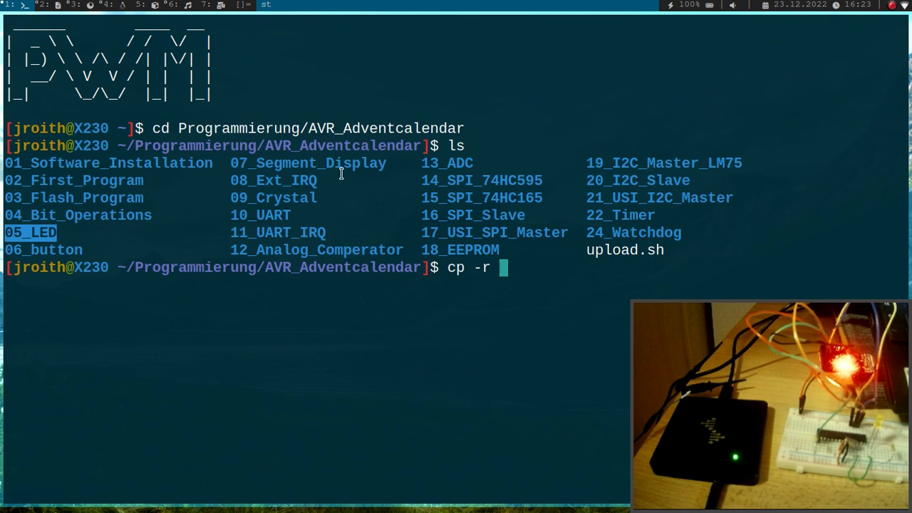
{"action": "type", "text": "05_LED 23"}
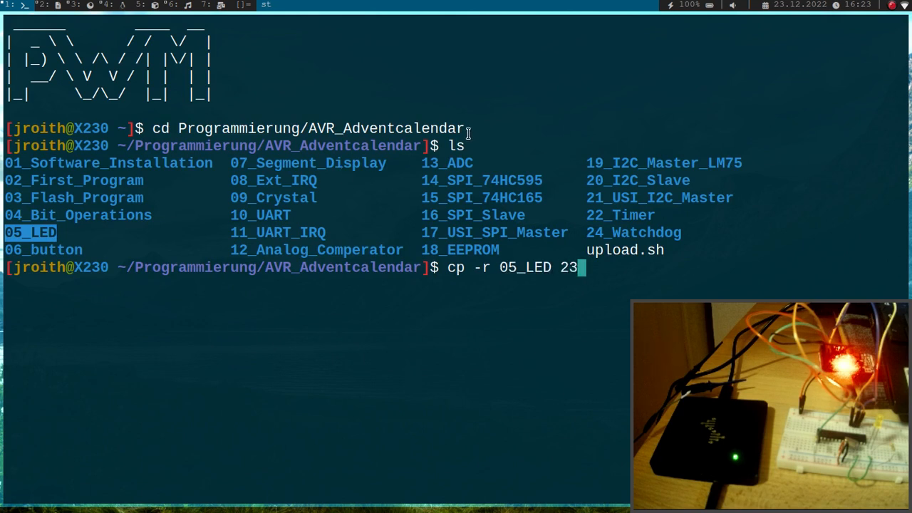
{"action": "type", "text": "PWM"}
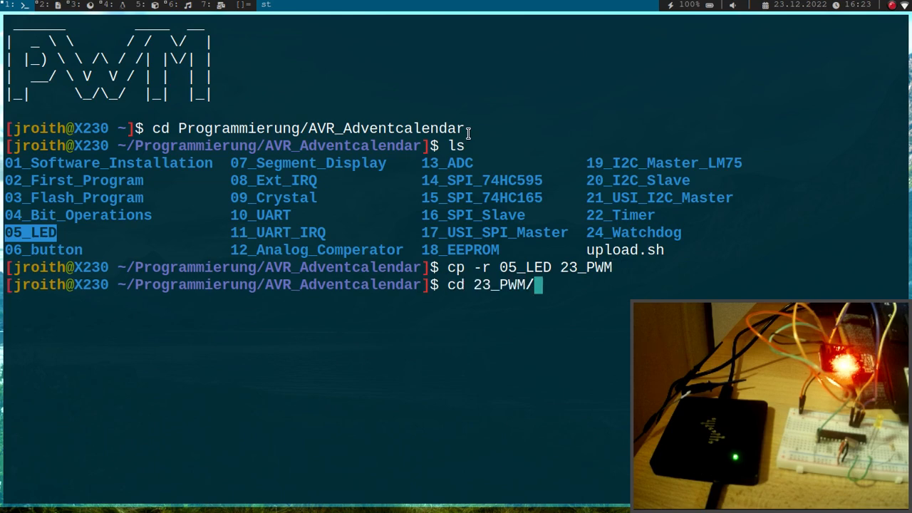
{"action": "type", "text": "vim MAke"}
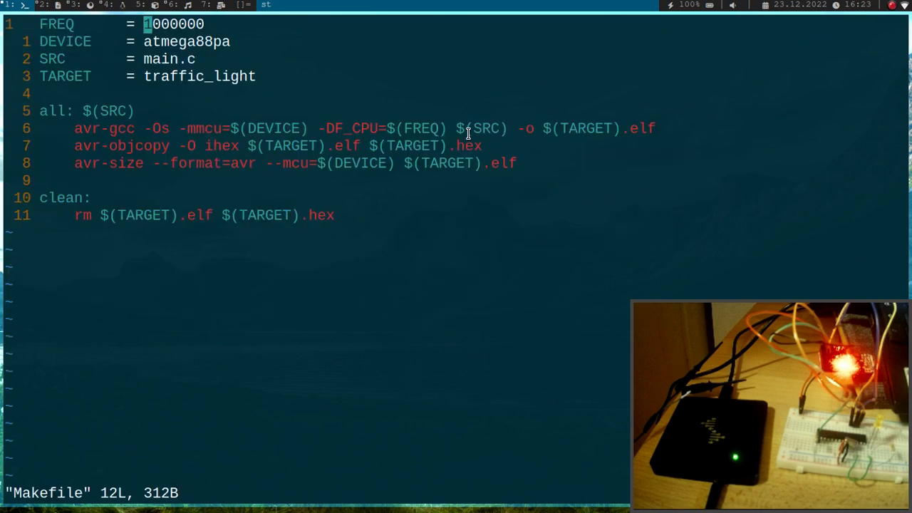
Step: Set FREQ to 20000000 and change TARGET from traffic_light to pwm
{"action": "type", "text": "2"}
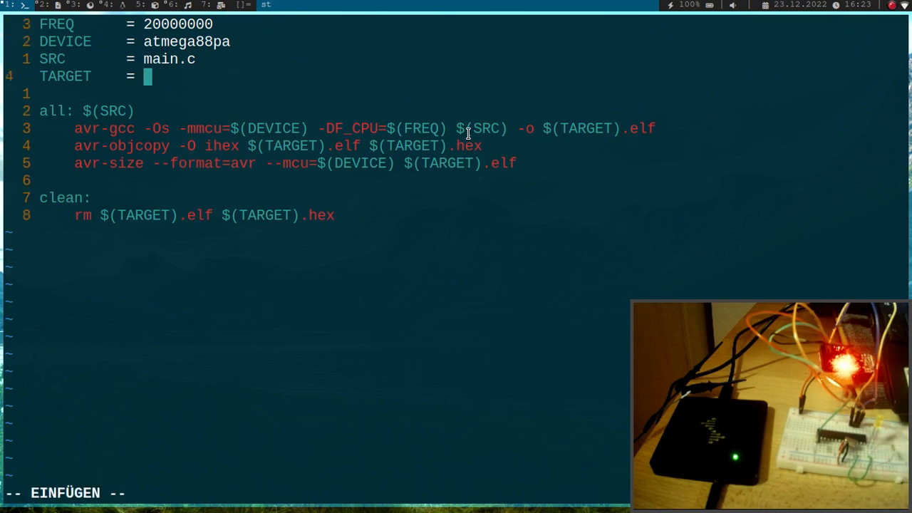
{"action": "type", "text": "pwm"}
{"action": "type", "text": "uint8"}
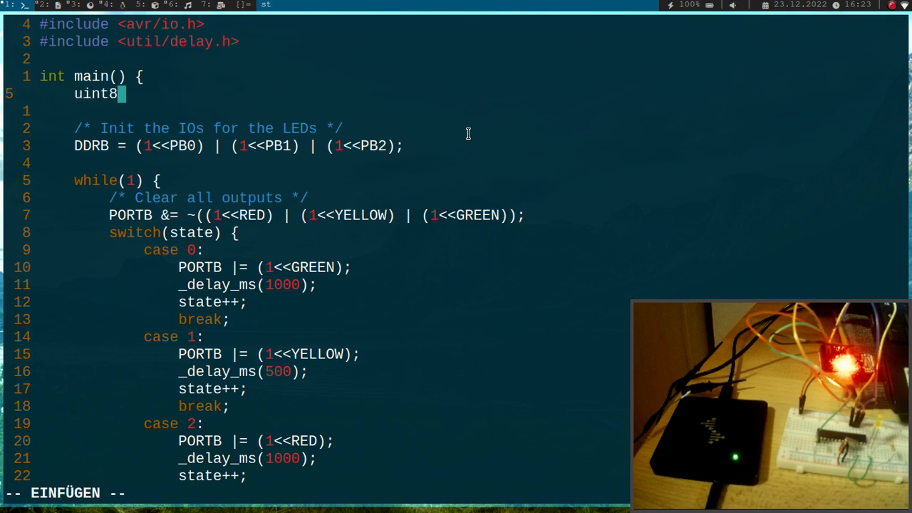
Step: Insert 'uint8_t i;' into main() in main.c
{"action": "type", "text": "_t i;"}
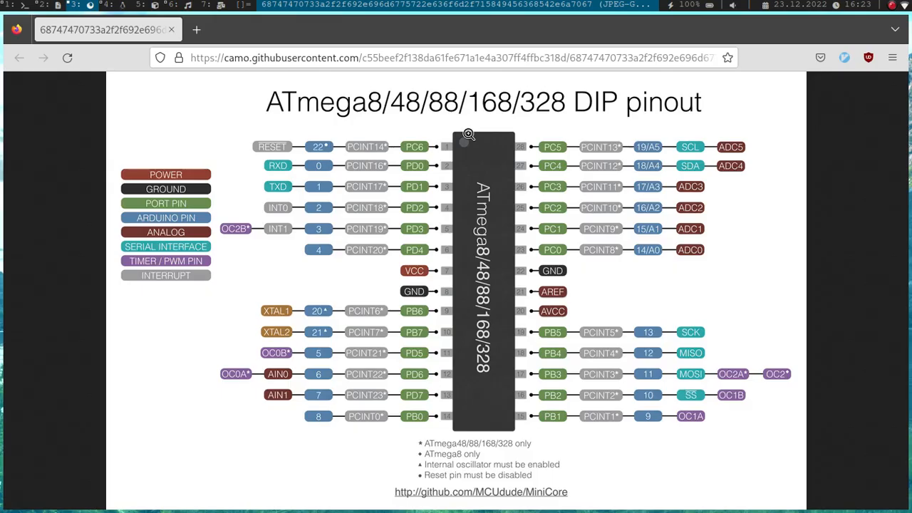
{"action": "mouse_move", "coordinate": [419, 383]}
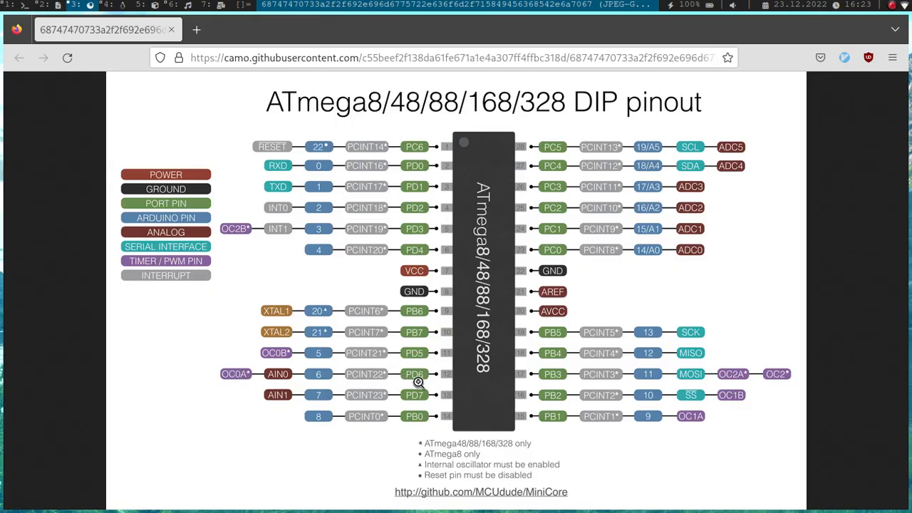
{"action": "mouse_move", "coordinate": [426, 379]}
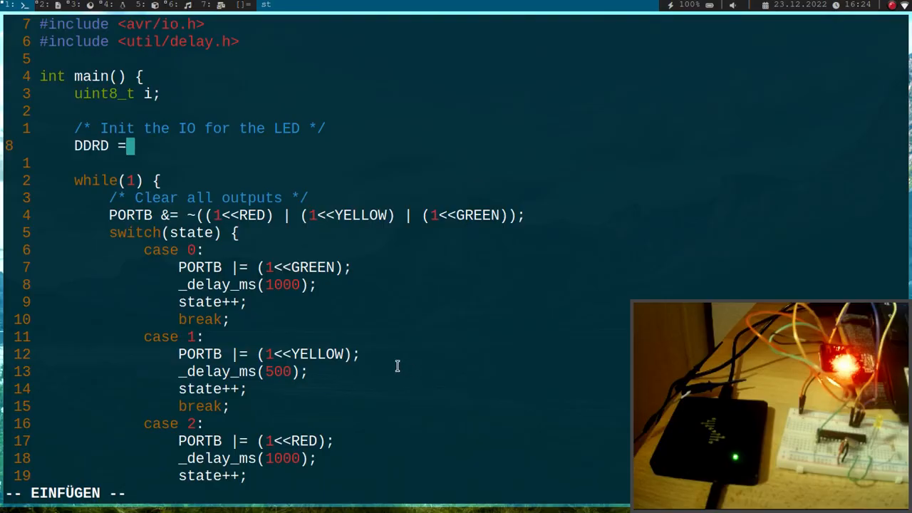
Step: Finish the PD6 output line, add a PWM timer comment, and set TCCR0A = (1<<COM0A1) | (1<<WGM00)
{"action": "type", "text": "(1<<PD6);"}
{"action": "type", "text": "/* Setup"}
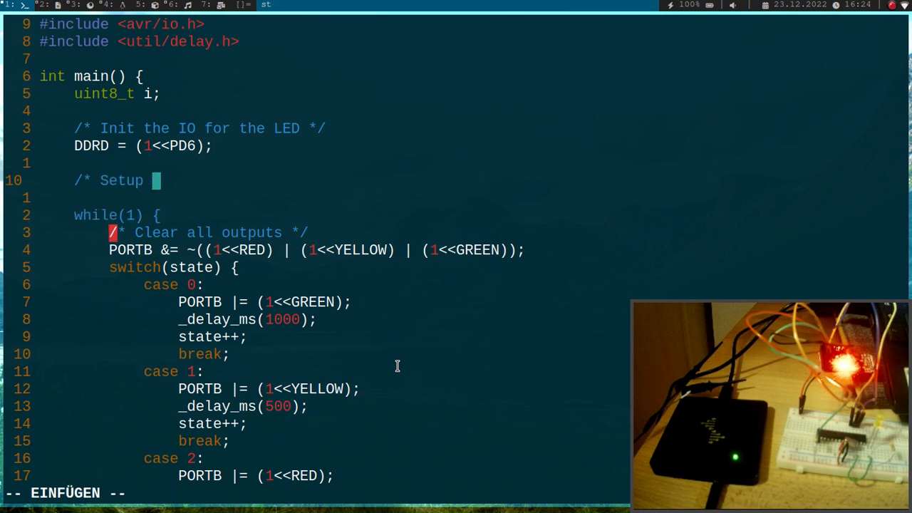
{"action": "type", "text": "the Timer for"}
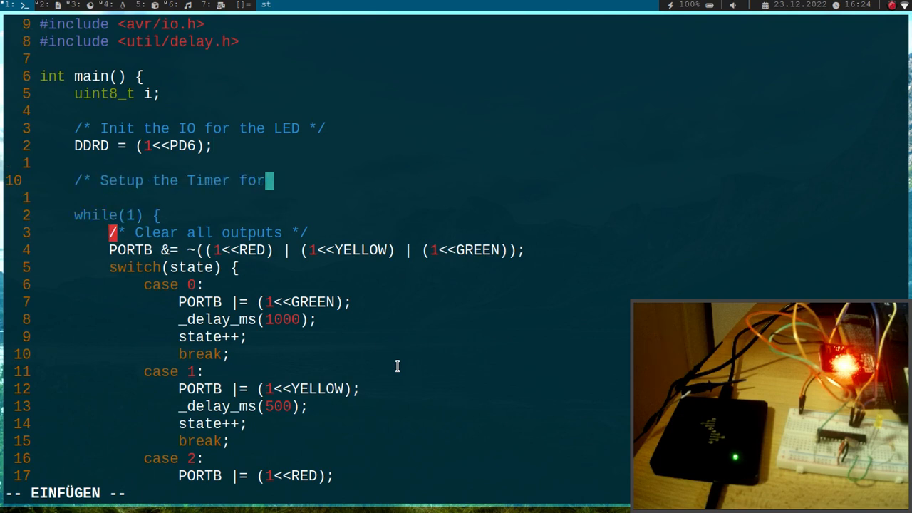
{"action": "type", "text": "PWM */"}
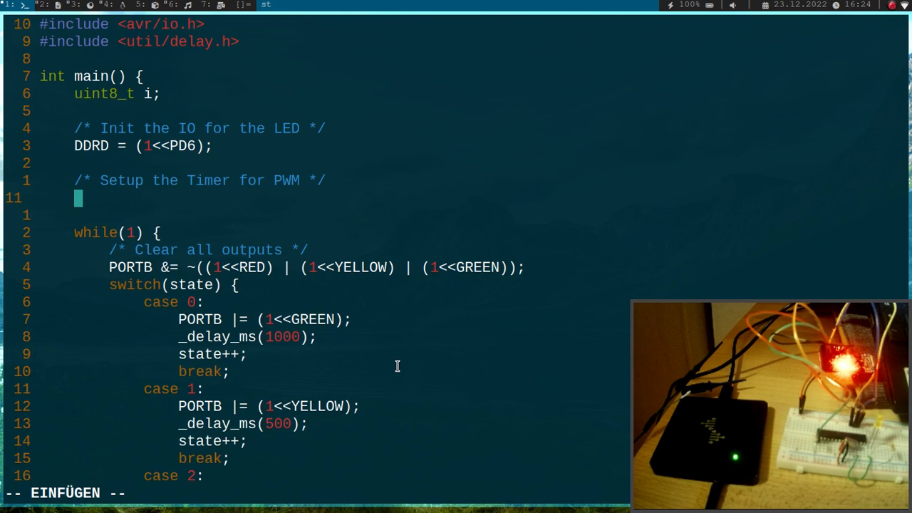
{"action": "type", "text": "T"}
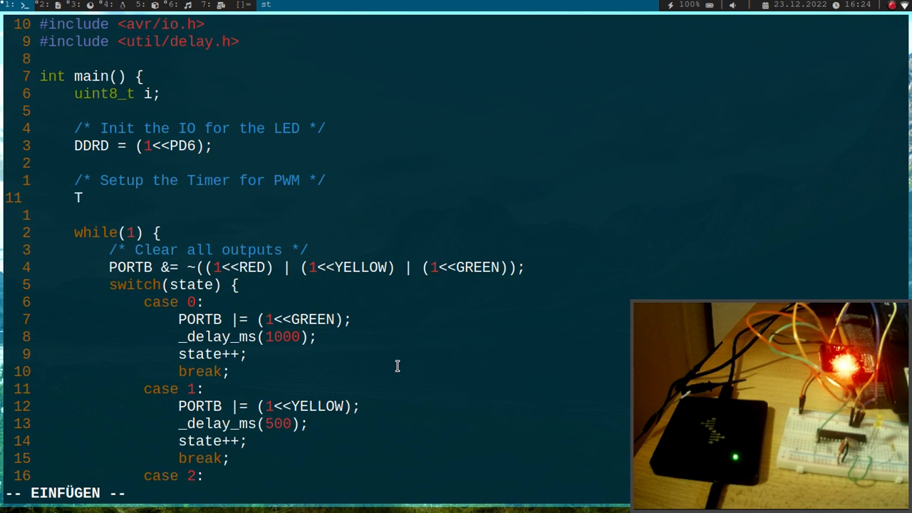
{"action": "type", "text": "CCR0A = (1<<"}
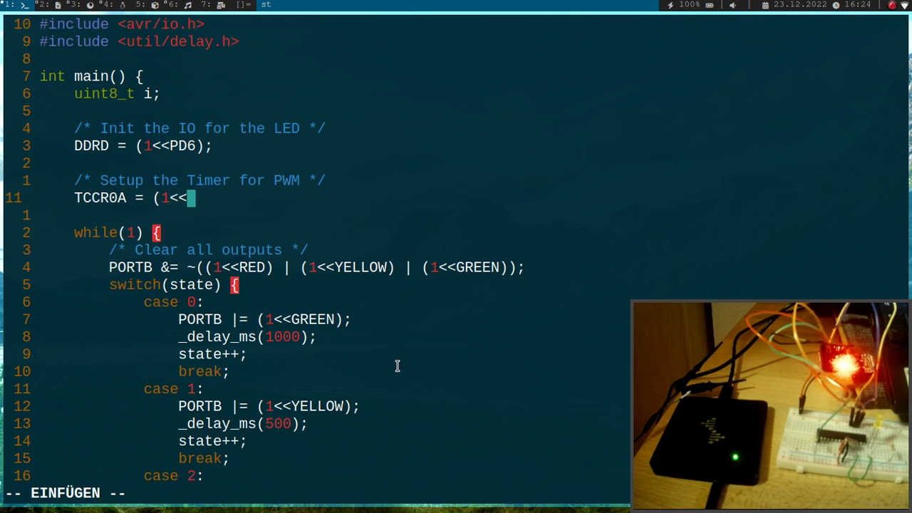
{"action": "type", "text": "COM"}
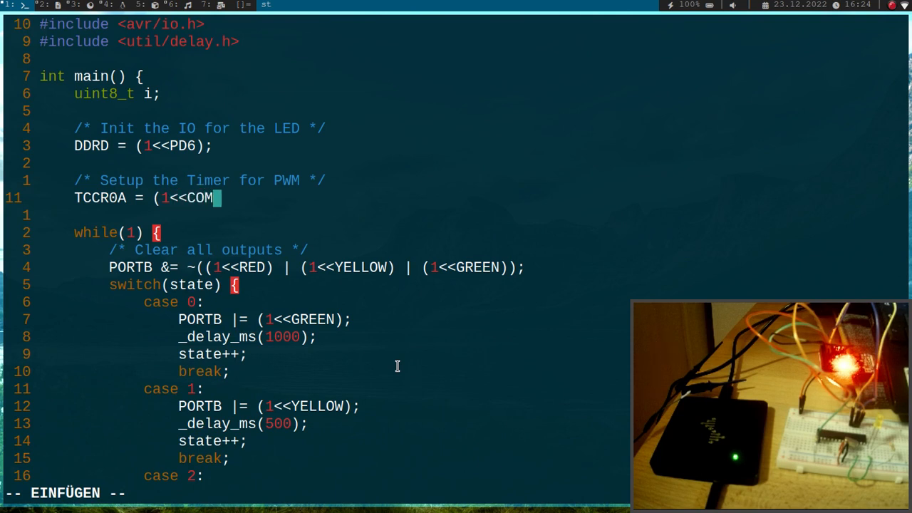
{"action": "type", "text": "0A1)"}
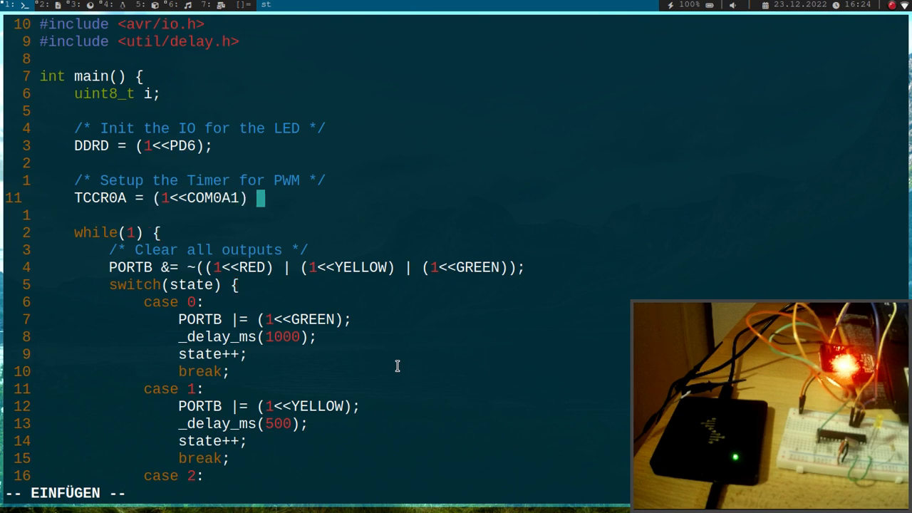
{"action": "type", "text": "| ("}
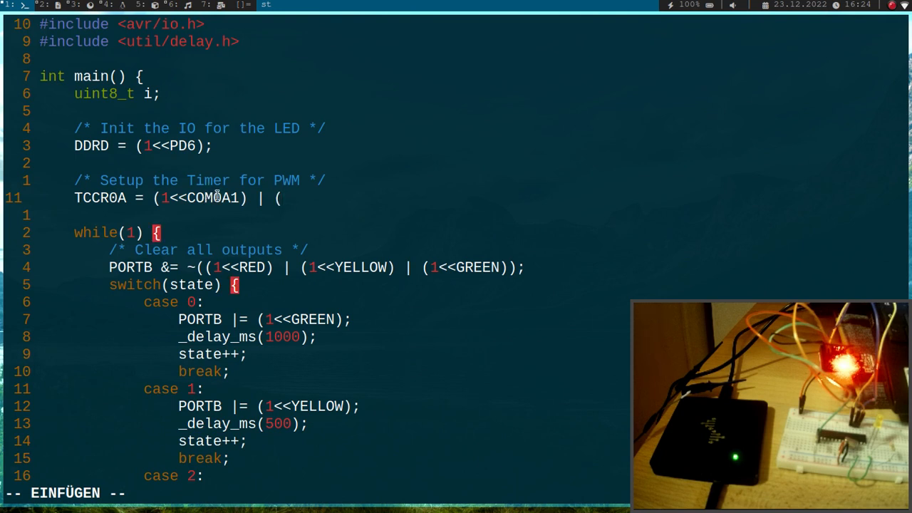
{"action": "type", "text": "1<<WGM"}
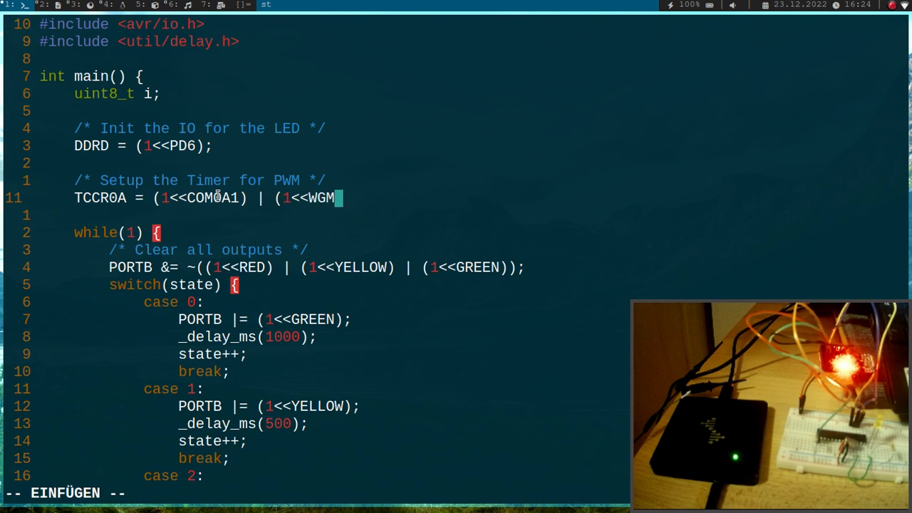
{"action": "type", "text": "00);"}
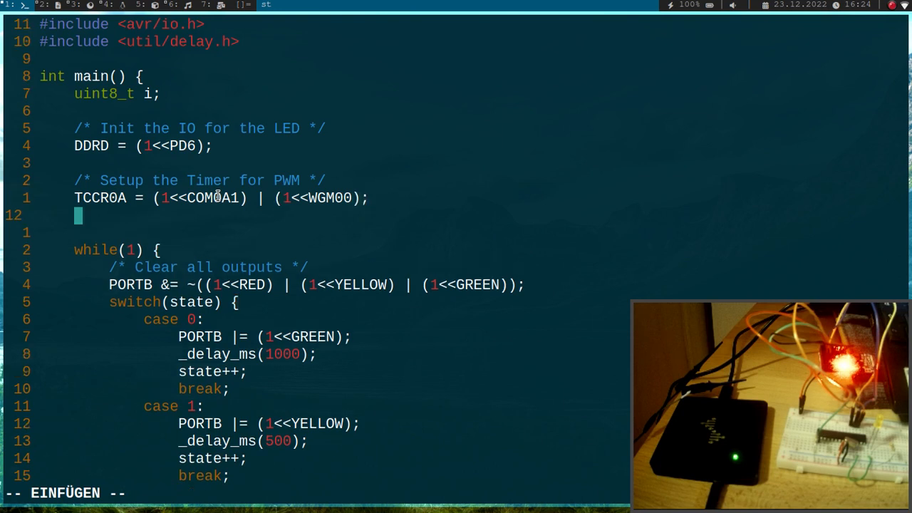
Step: Set TCCR0B = (1<<CS00) | (1<<CS02) and save main.c
{"action": "type", "text": "T"}
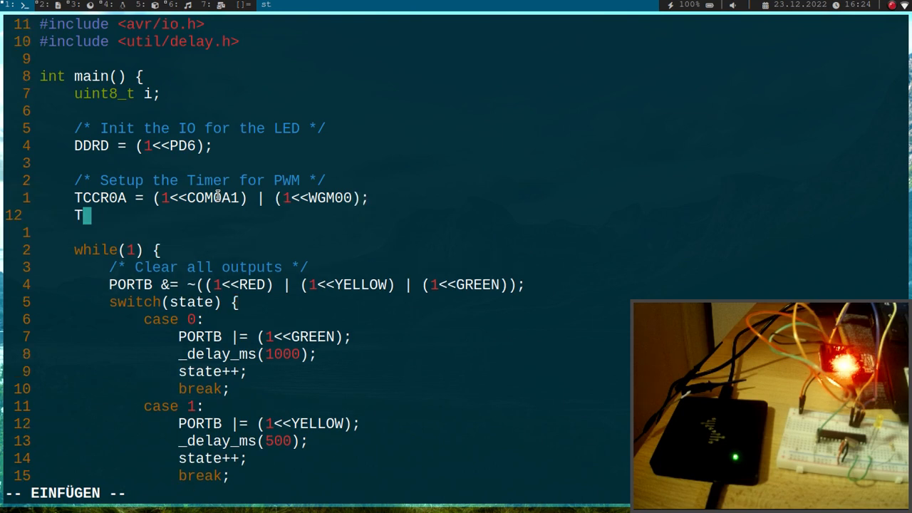
{"action": "type", "text": "CCR0B = ("}
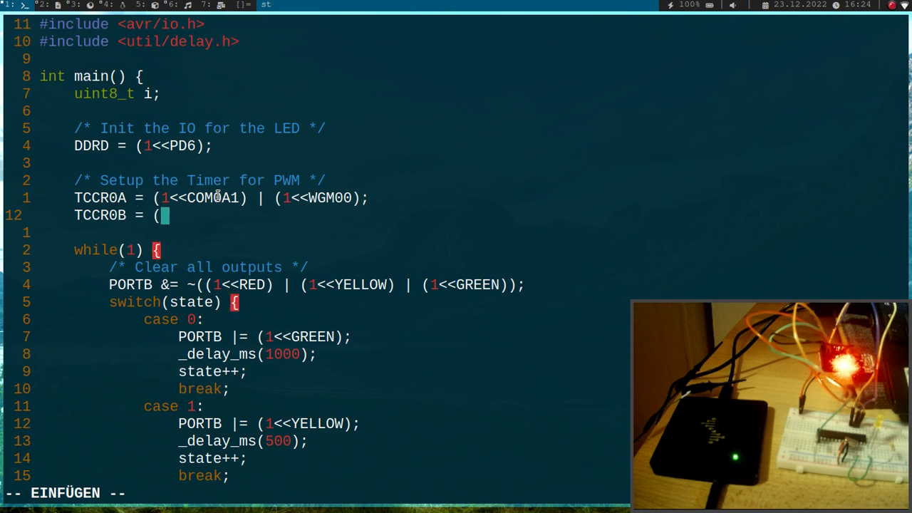
{"action": "type", "text": "1<<C"}
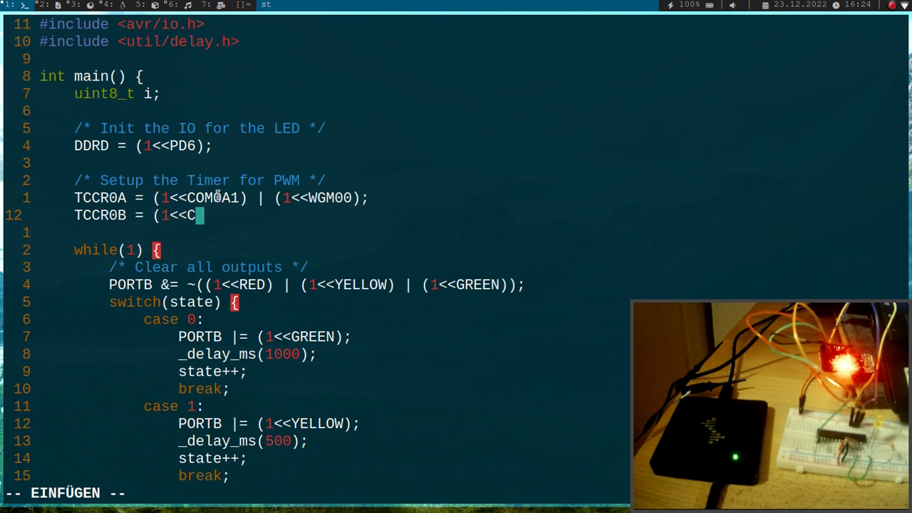
{"action": "type", "text": "S00) | (1<<"}
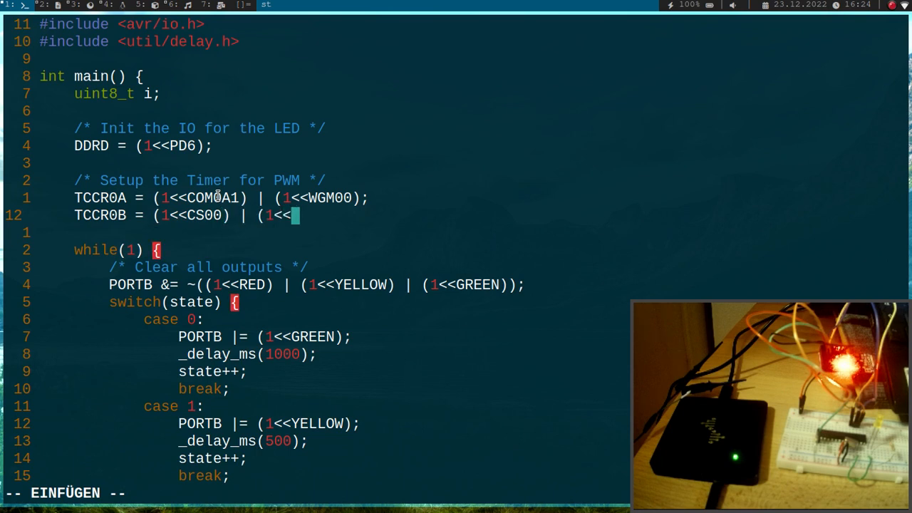
{"action": "type", "text": "CS"}
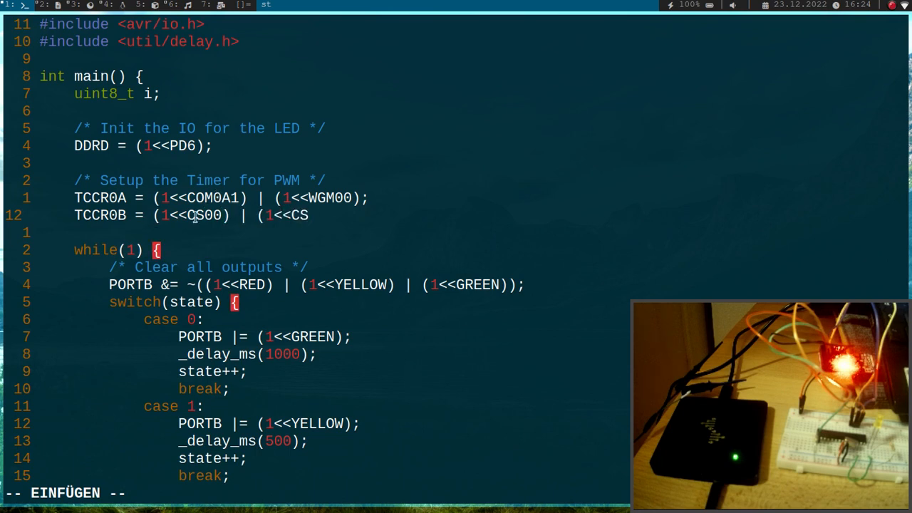
{"action": "type", "text": "02);"}
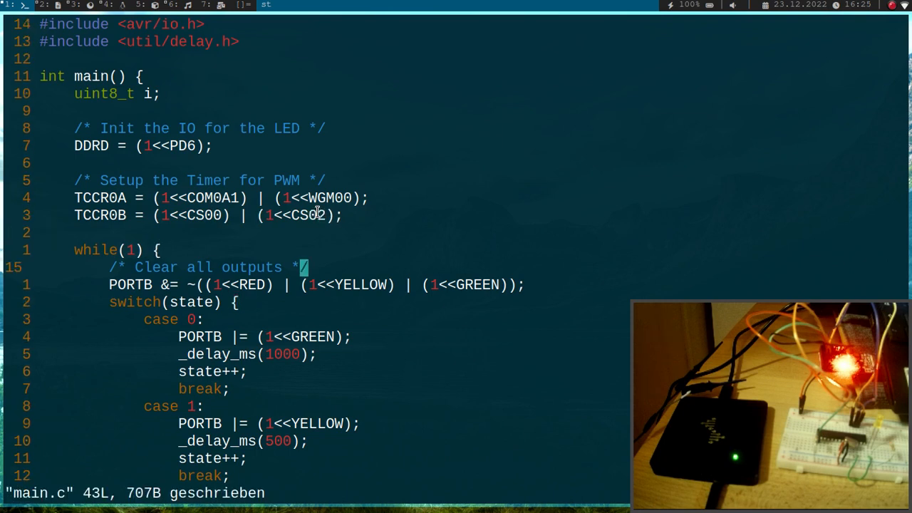
Step: Replace the old loop code with OCR0A = 0; _delay_ms(100);
{"action": "scroll", "scroll_direction": "down", "scroll_amount": 3}
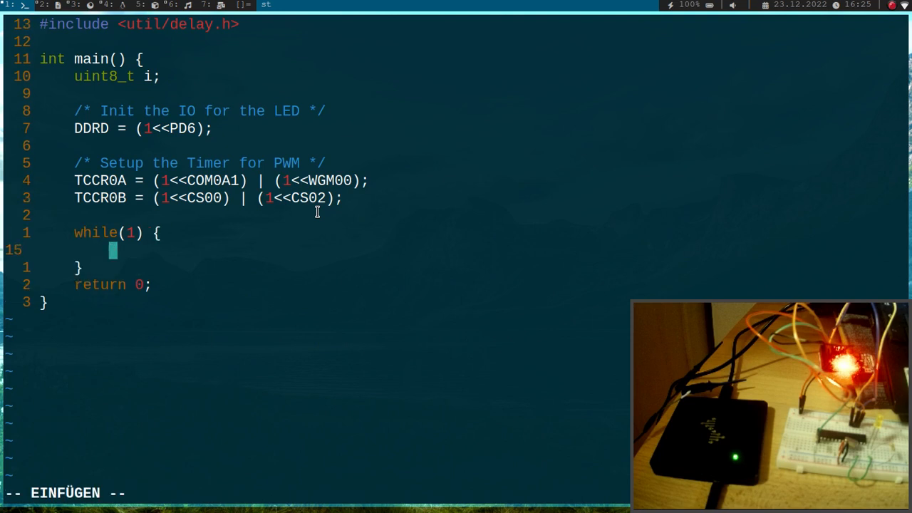
{"action": "type", "text": "OC"}
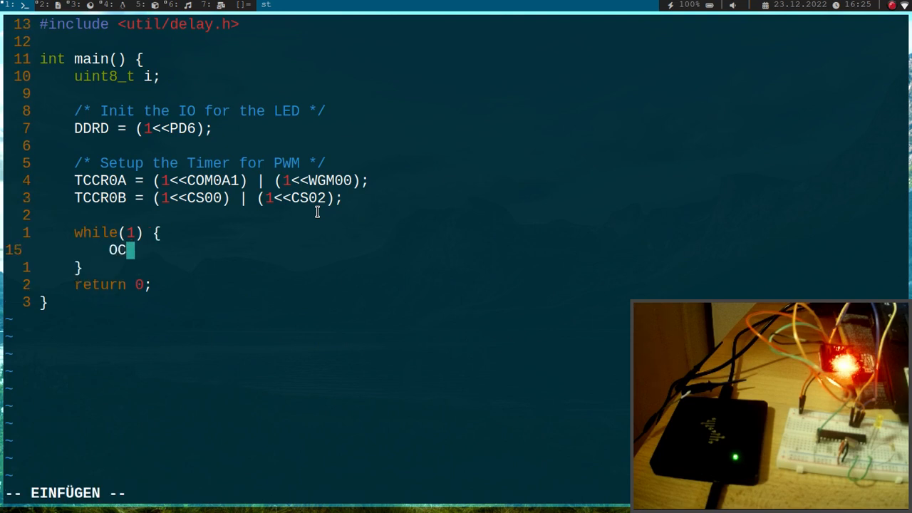
{"action": "type", "text": "R0A = 0;"}
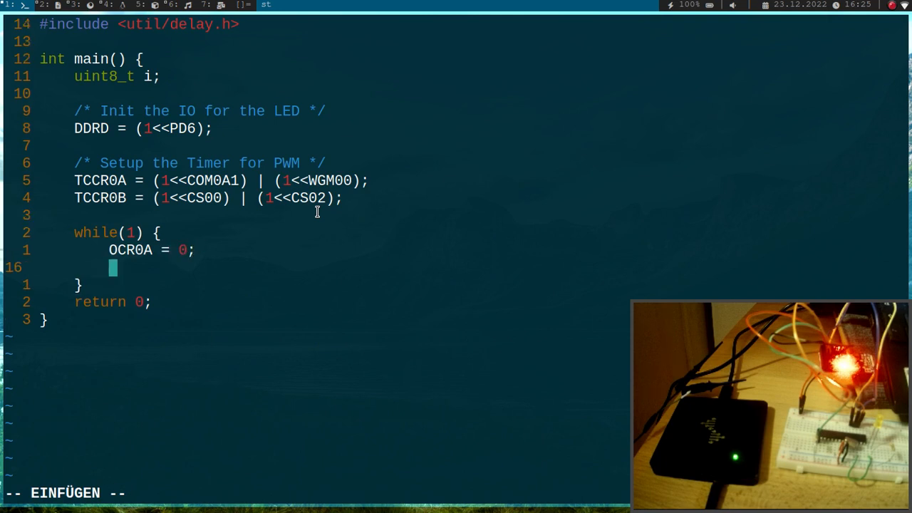
{"action": "mouse_move", "coordinate": [318, 175]}
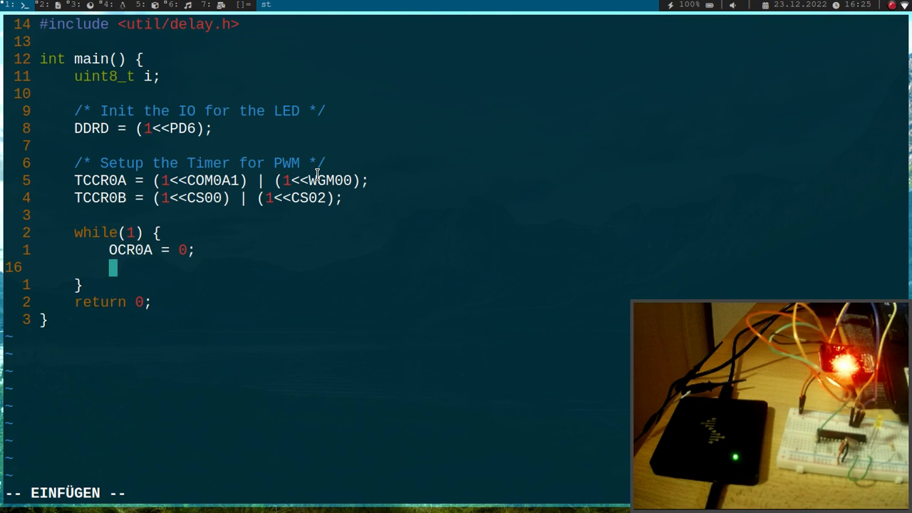
{"action": "type", "text": "_delay_"}
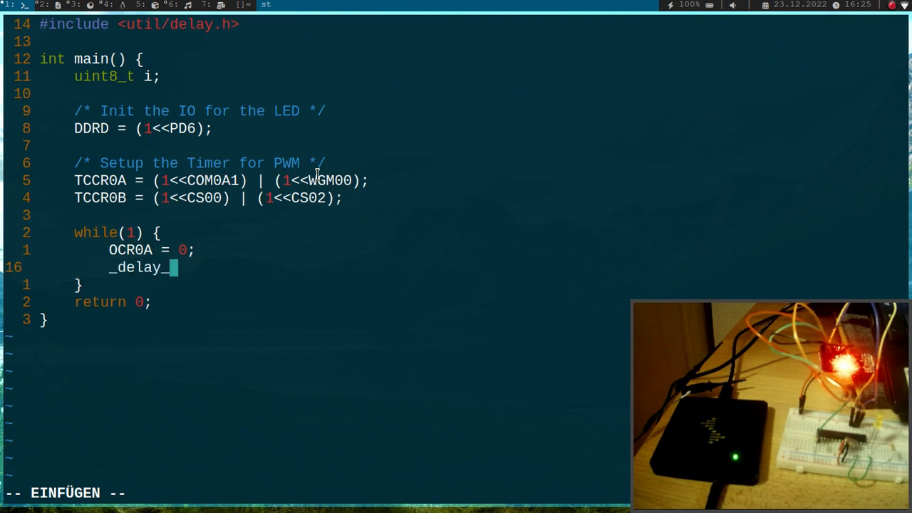
{"action": "type", "text": "ms("}
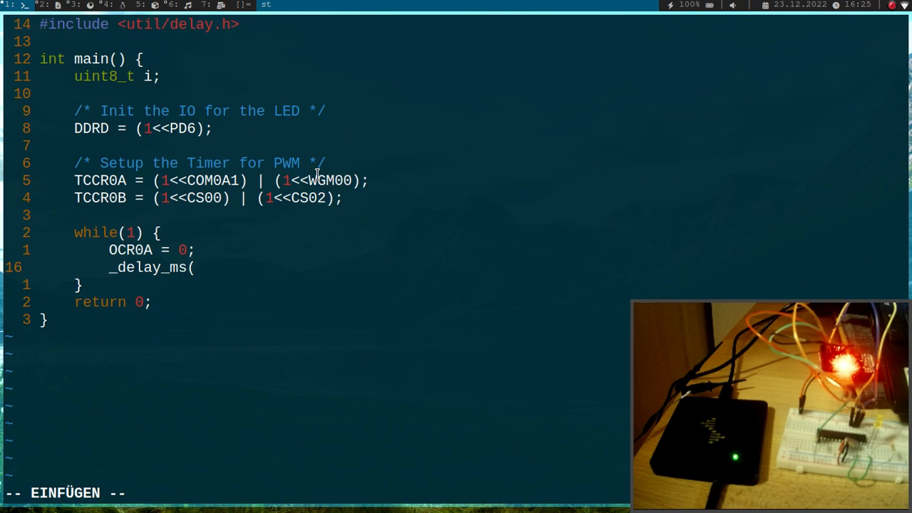
{"action": "type", "text": "100);"}
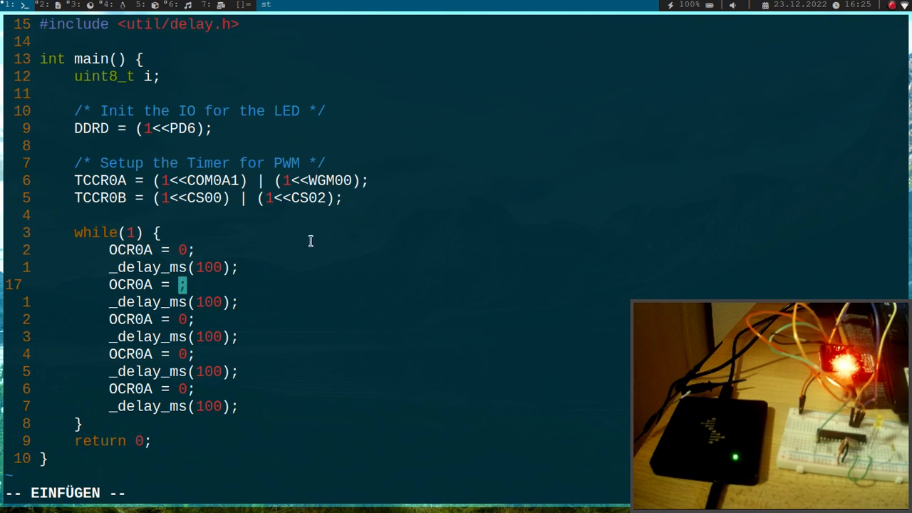
Step: Change the duplicated OCR0A values to 64, 128, 192 and 255
{"action": "key", "text": "BackSpace"}
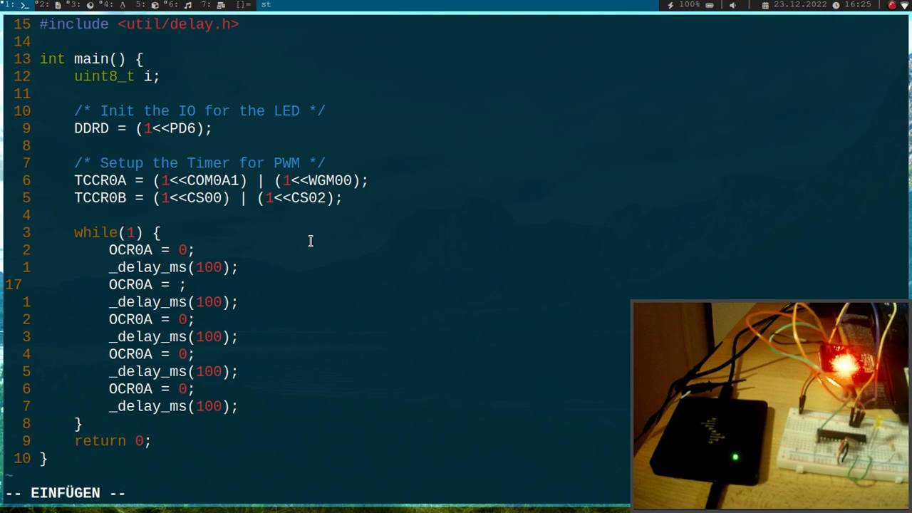
{"action": "type", "text": "64"}
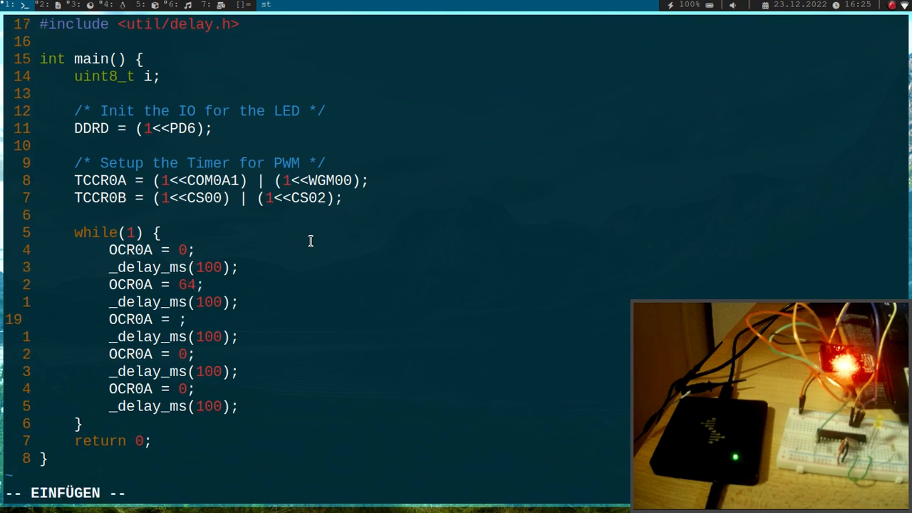
{"action": "type", "text": "128"}
{"action": "left_click", "coordinate": [174, 354]}
{"action": "type", "text": "19"}
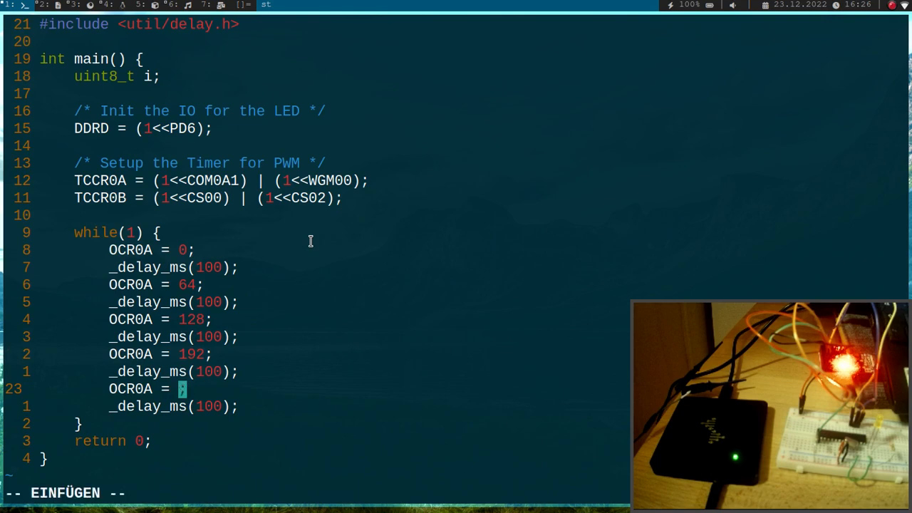
{"action": "type", "text": "255"}
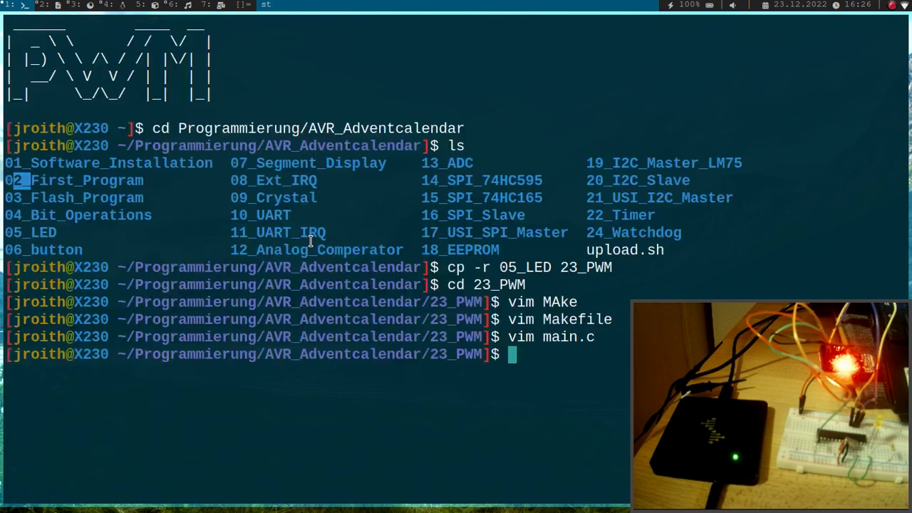
Step: Build the firmware with make and flash pwm.hex onto the m88pa via avrdude usbasp
{"action": "type", "text": "make"}
{"action": "type", "text": "sudo avrdude -c usbasp -p m88pa -U"}
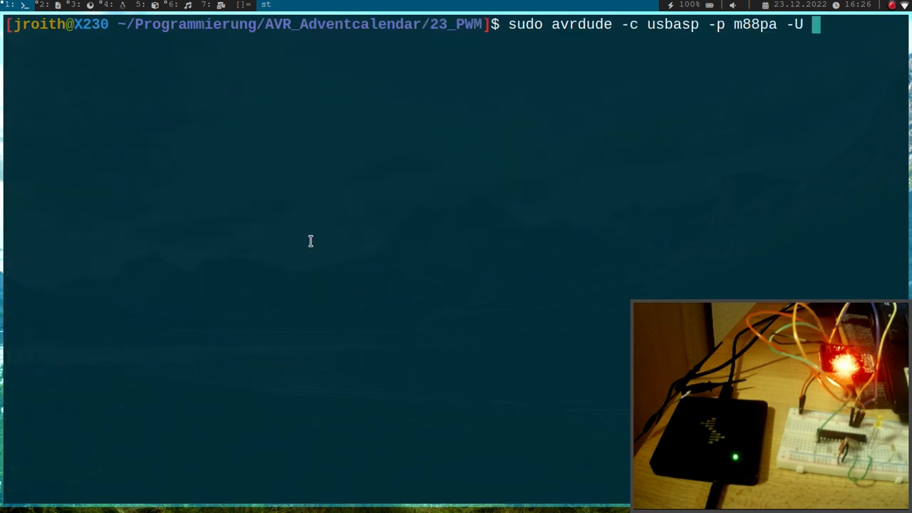
{"action": "type", "text": "flash:w:"}
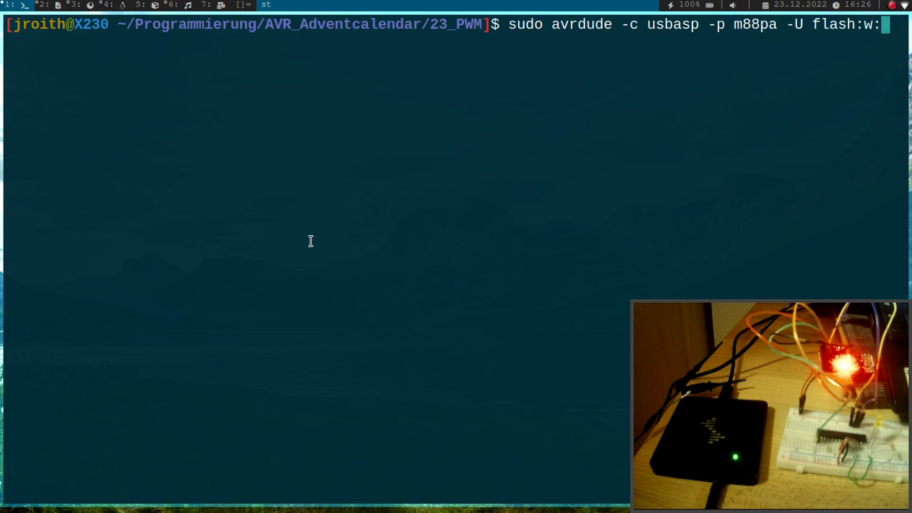
{"action": "type", "text": "pwm.hex"}
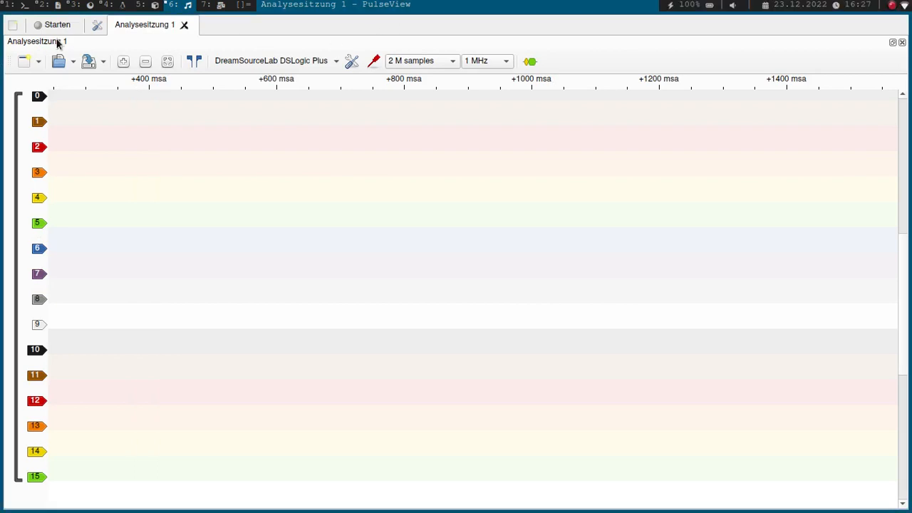
Step: Acquire and then stop a DSLogic Plus capture of the LED's PWM signal
{"action": "left_click", "coordinate": [51, 24]}
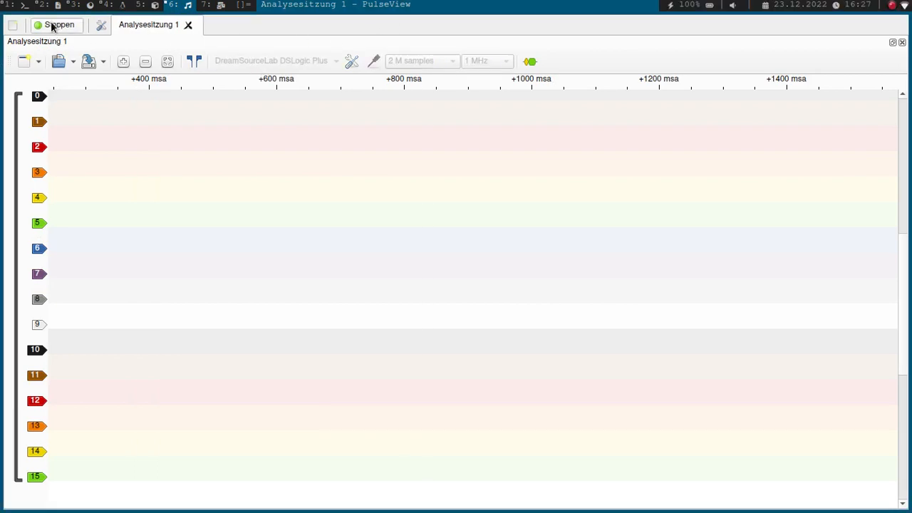
{"action": "mouse_move", "coordinate": [59, 24]}
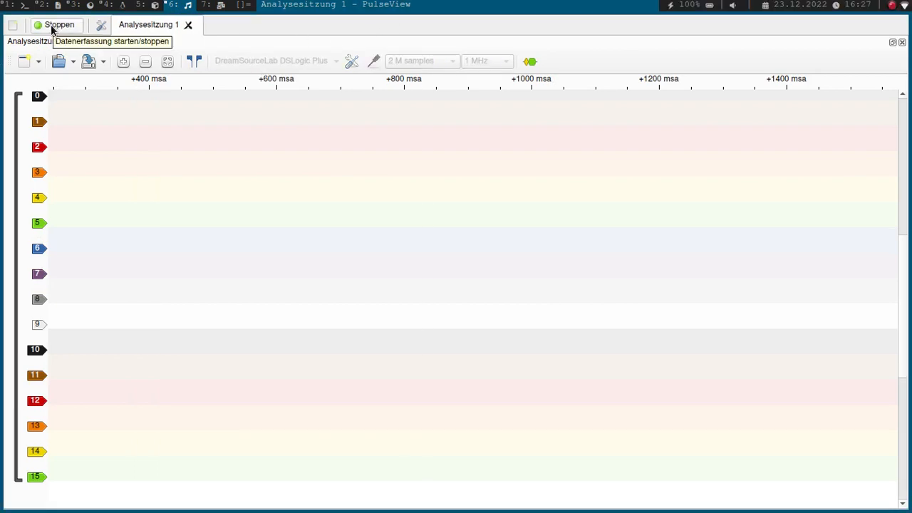
{"action": "left_click", "coordinate": [59, 25]}
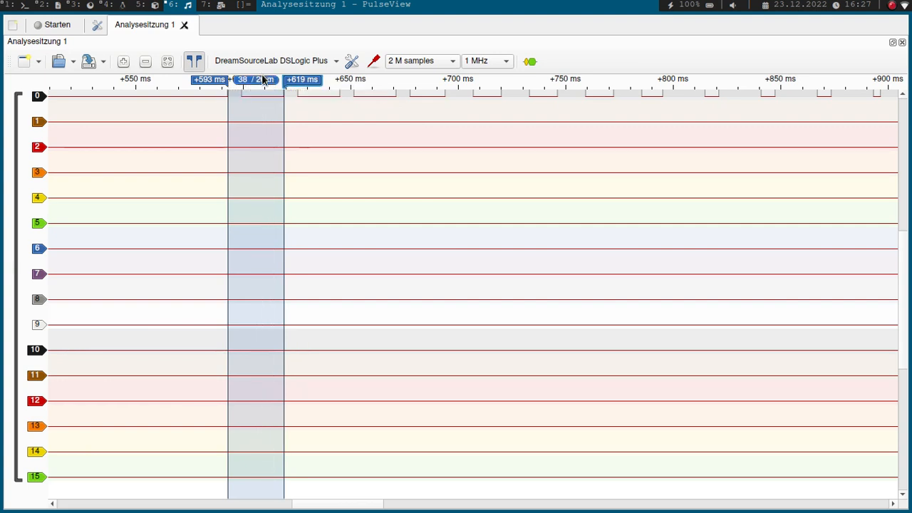
{"action": "mouse_move", "coordinate": [270, 79]}
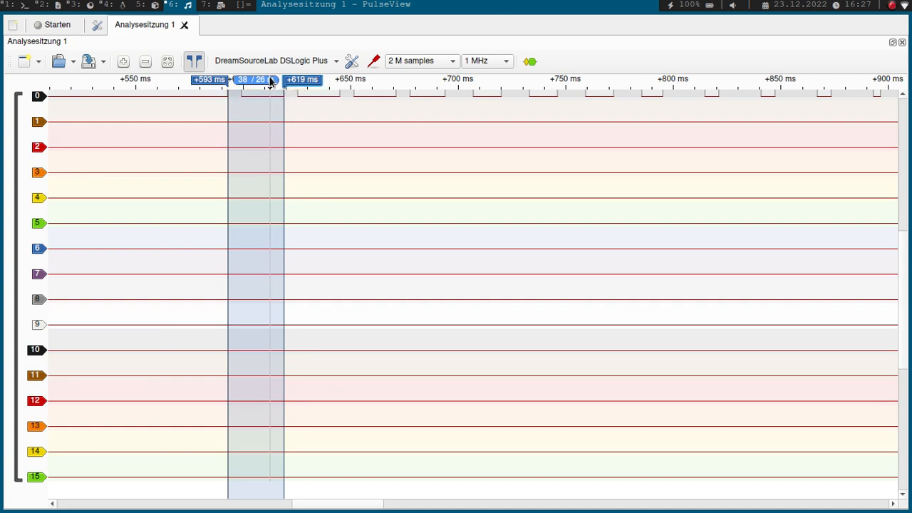
Step: Drag the cursors to span 694–795 ms across several pulses, reading ~101 ms, 9.89 Hz
{"action": "left_click_drag", "start_coordinate": [281, 92], "coordinate": [246, 93]}
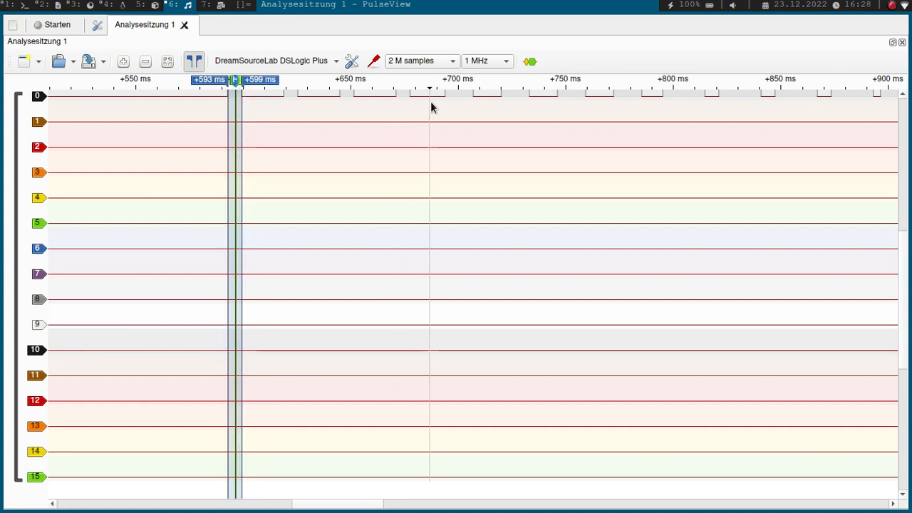
{"action": "left_click_drag", "start_coordinate": [235, 80], "coordinate": [445, 79]}
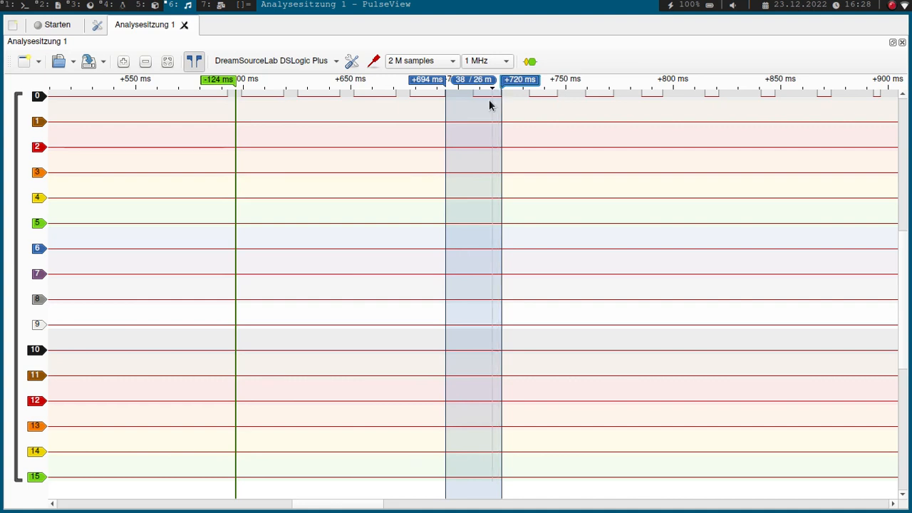
{"action": "mouse_move", "coordinate": [485, 89]}
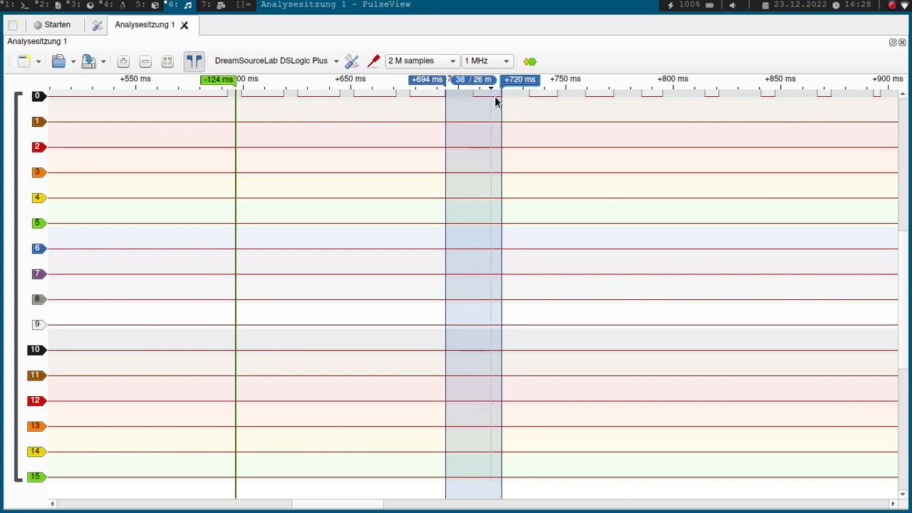
{"action": "left_click_drag", "start_coordinate": [501, 100], "coordinate": [663, 99]}
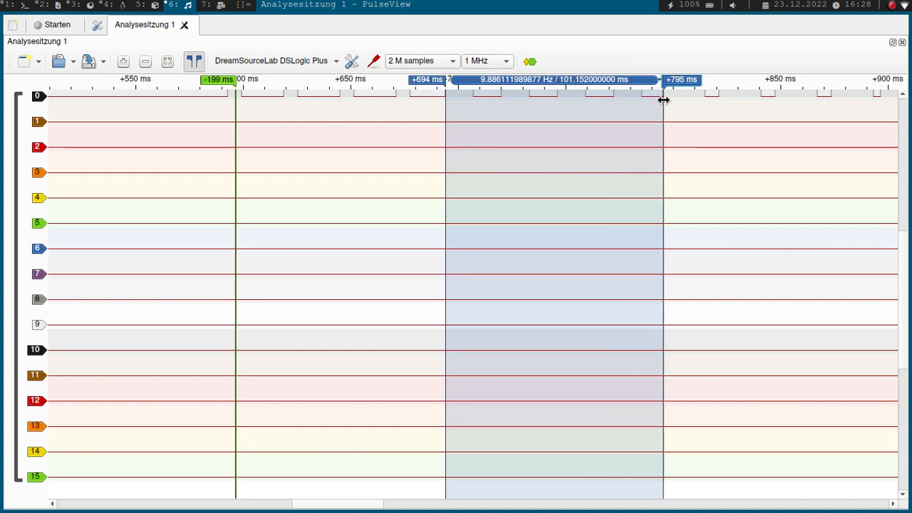